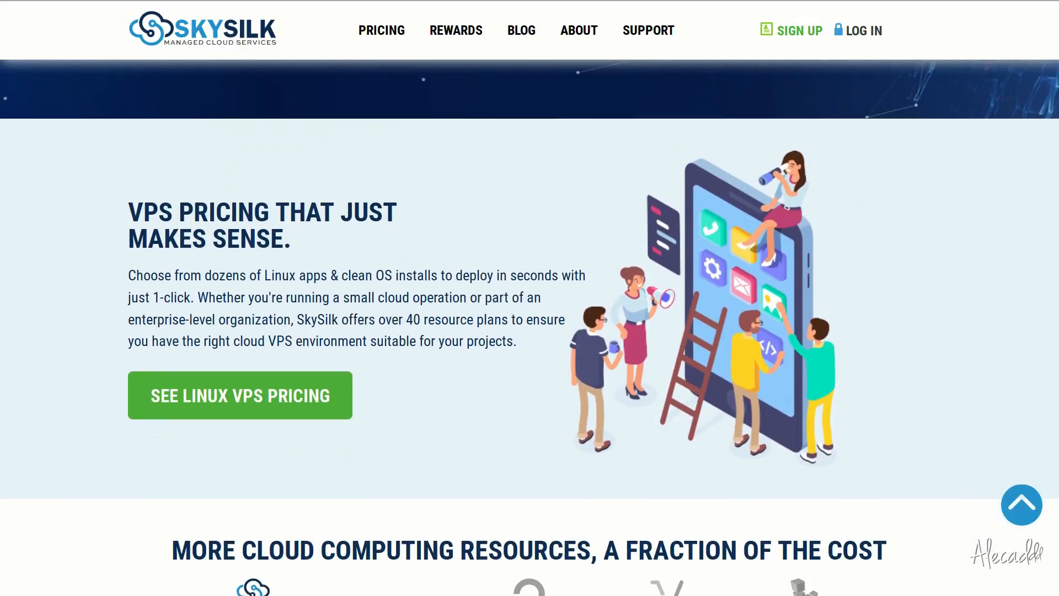
# Scroll the SkySilk page past pricing to the processor, datacenter and hardware configuration sections.
pyautogui.scroll(-3)
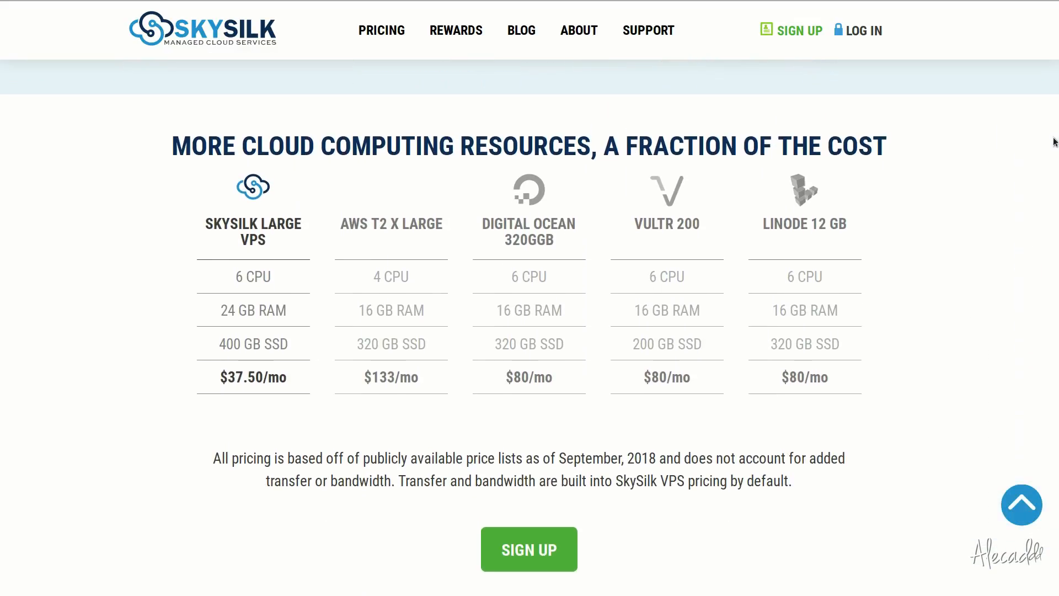
pyautogui.scroll(-3)
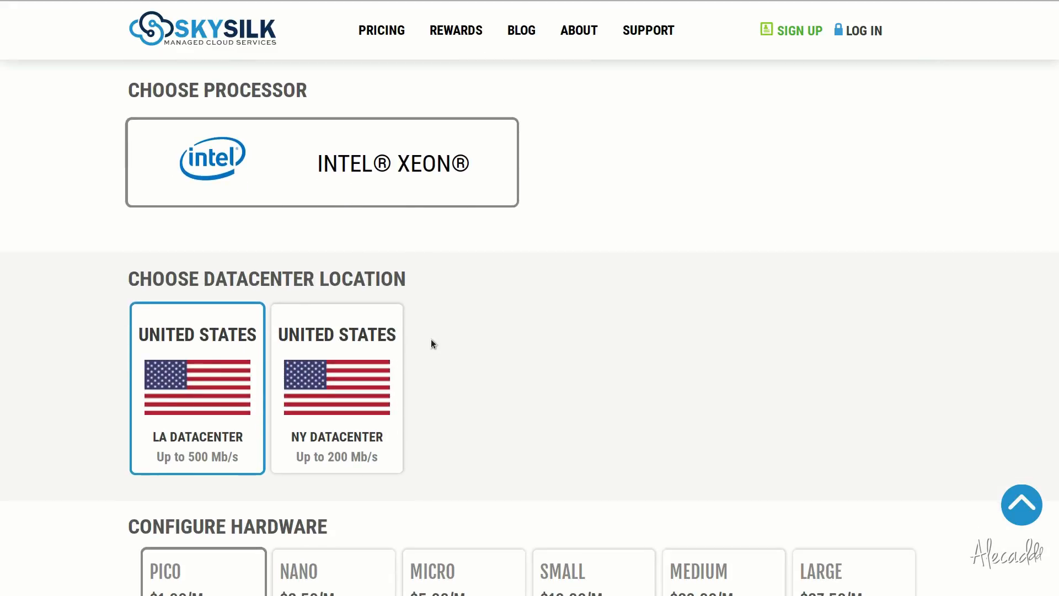
pyautogui.scroll(-3)
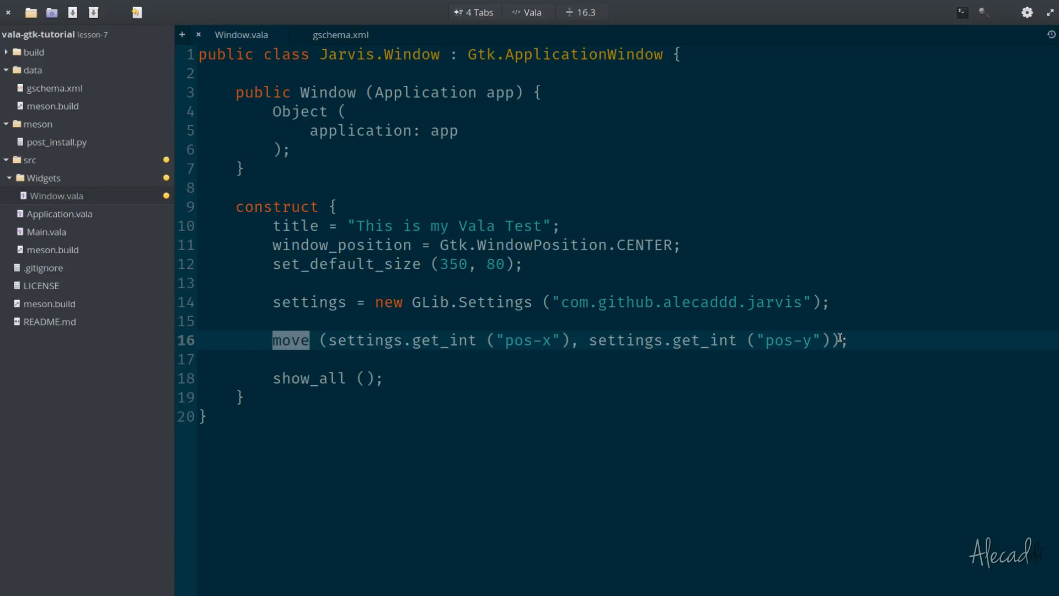
# Below the move line, add resize (settings.get_int ("window-width"), settings.get_int ("window-height")).
pyautogui.click(848, 340)
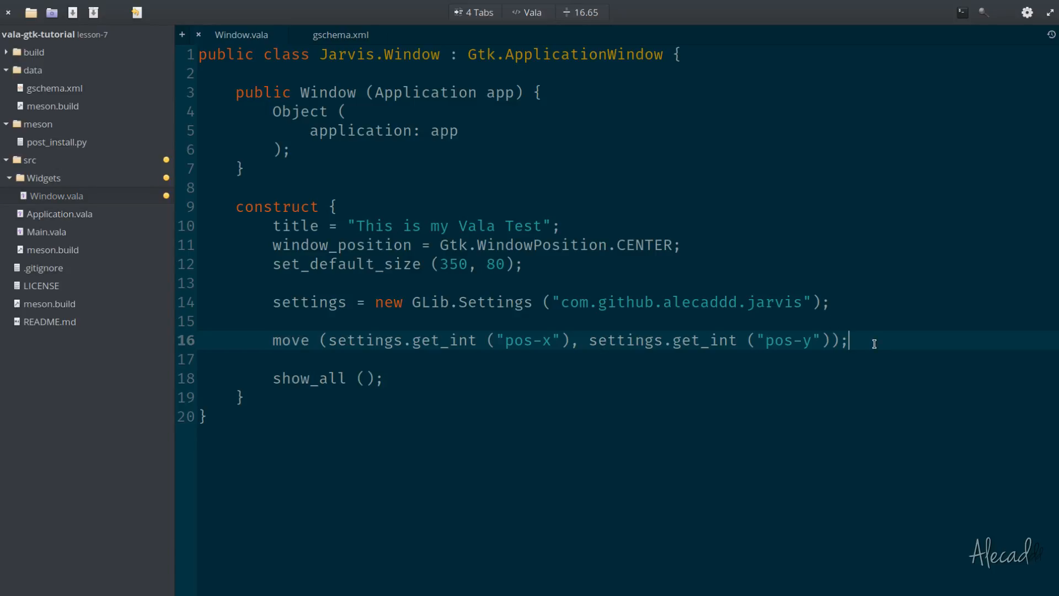
pyautogui.write('resize')
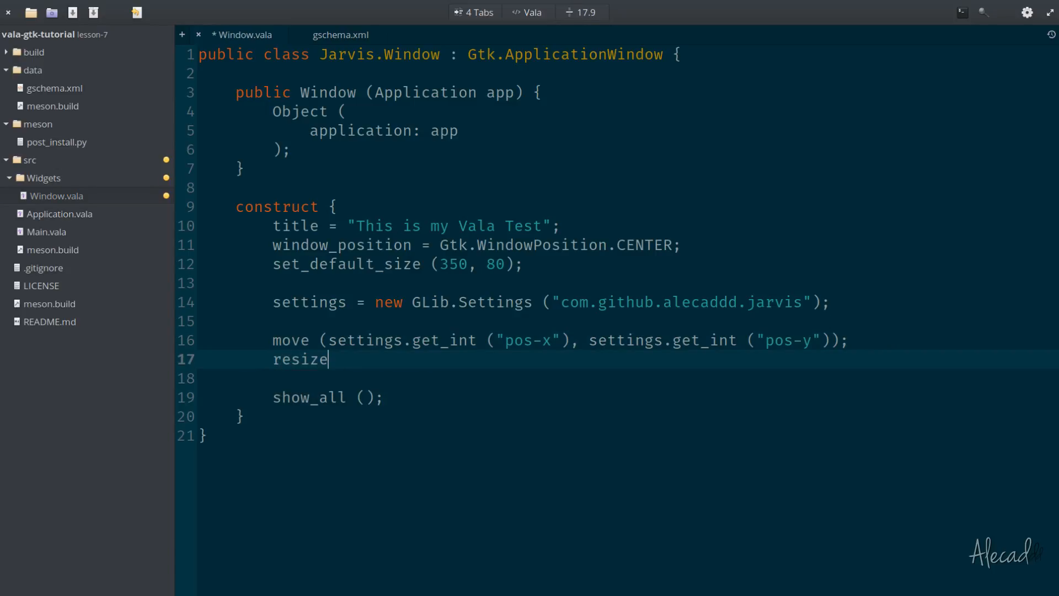
pyautogui.write('()')
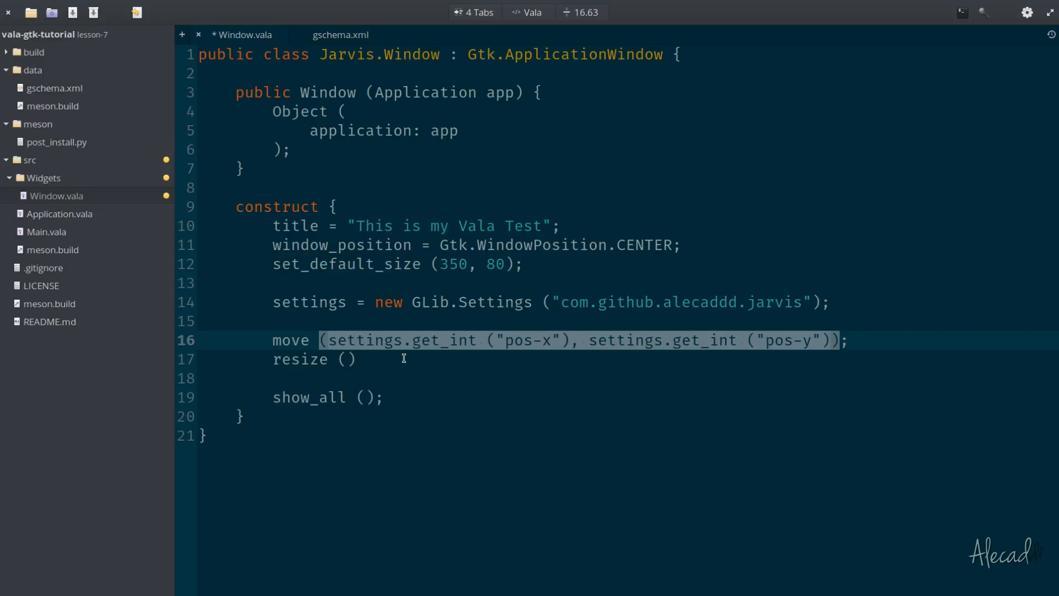
pyautogui.write('(settings.get_int ("pos-x"), settings.get_int ("pos-y"))')
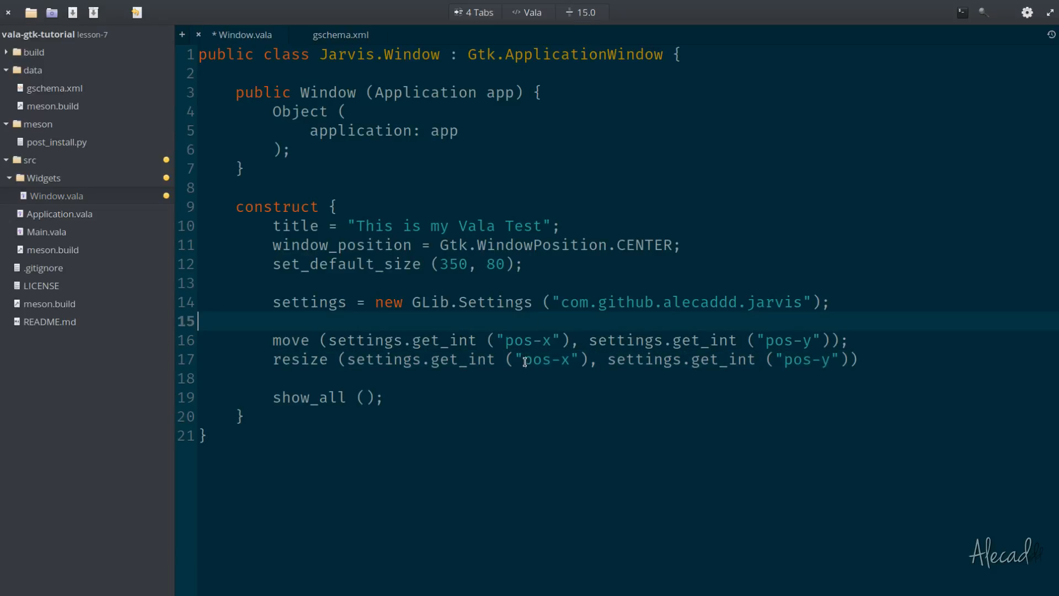
pyautogui.write('windo')
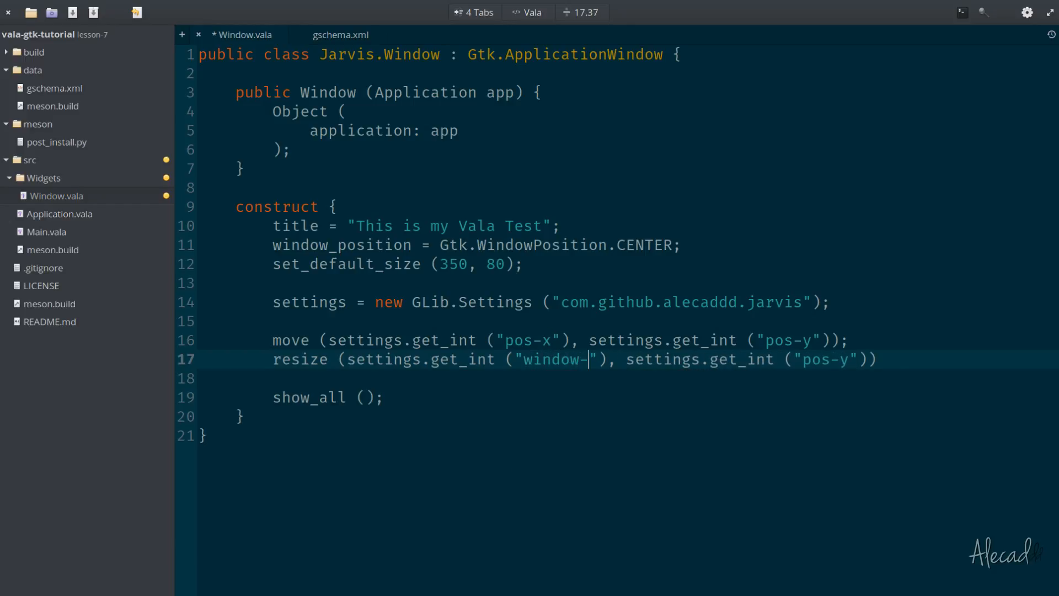
pyautogui.write('width')
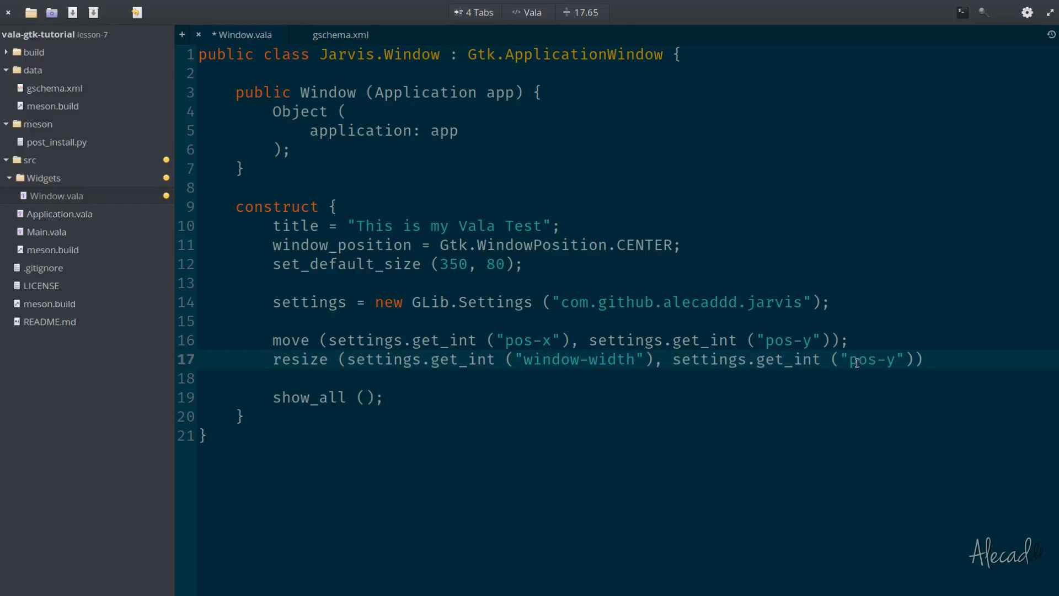
pyautogui.write('window-')
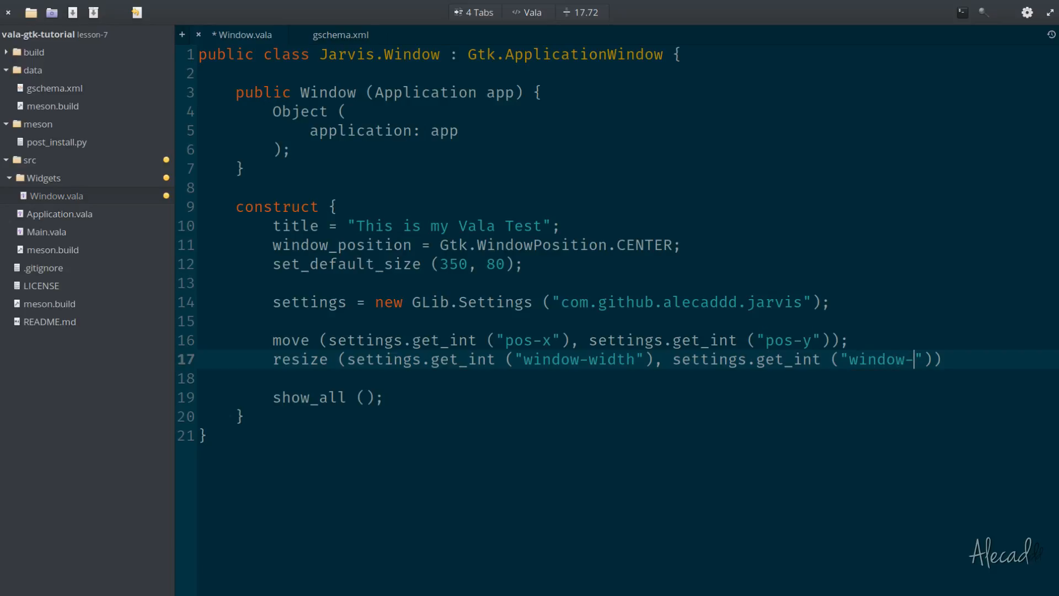
pyautogui.write('height')
pyautogui.write('cd bui')
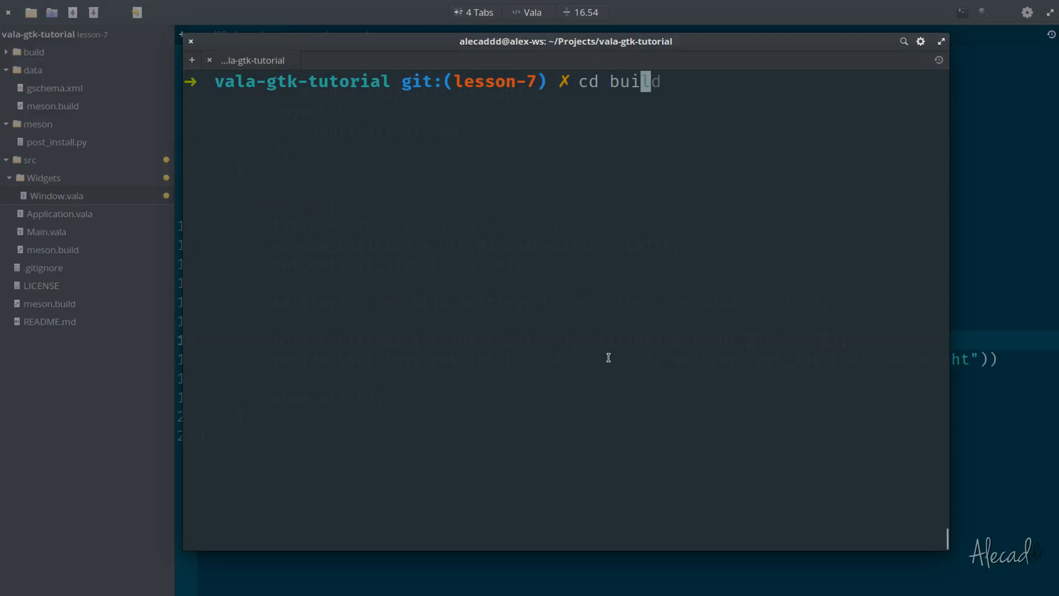
# Build with ninja, fix the syntax error, then run and close ./src/com.github.alecaddd.jarvis.
pyautogui.write('ninja')
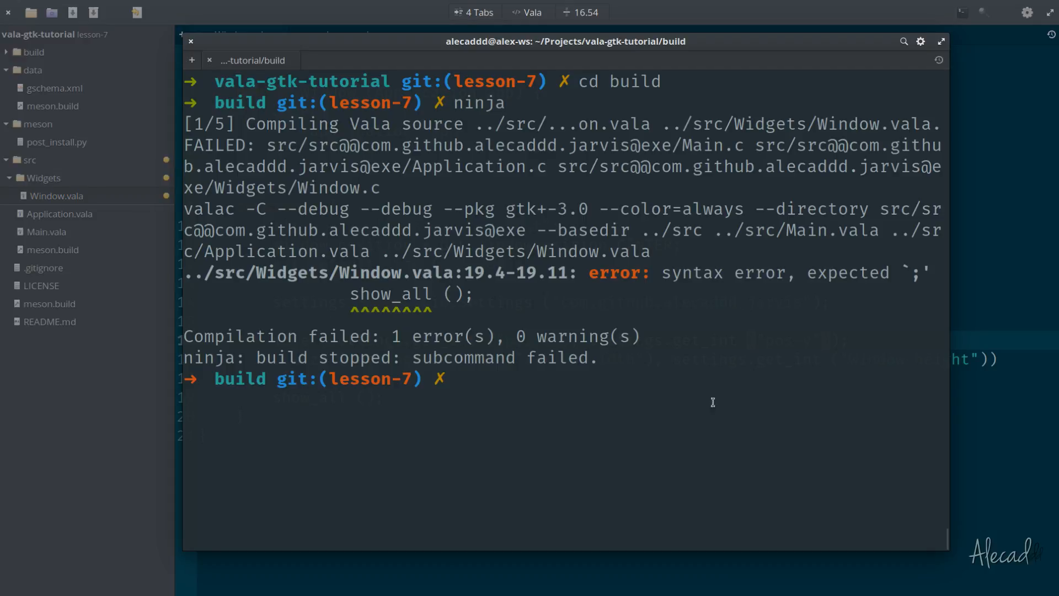
pyautogui.click(241, 34)
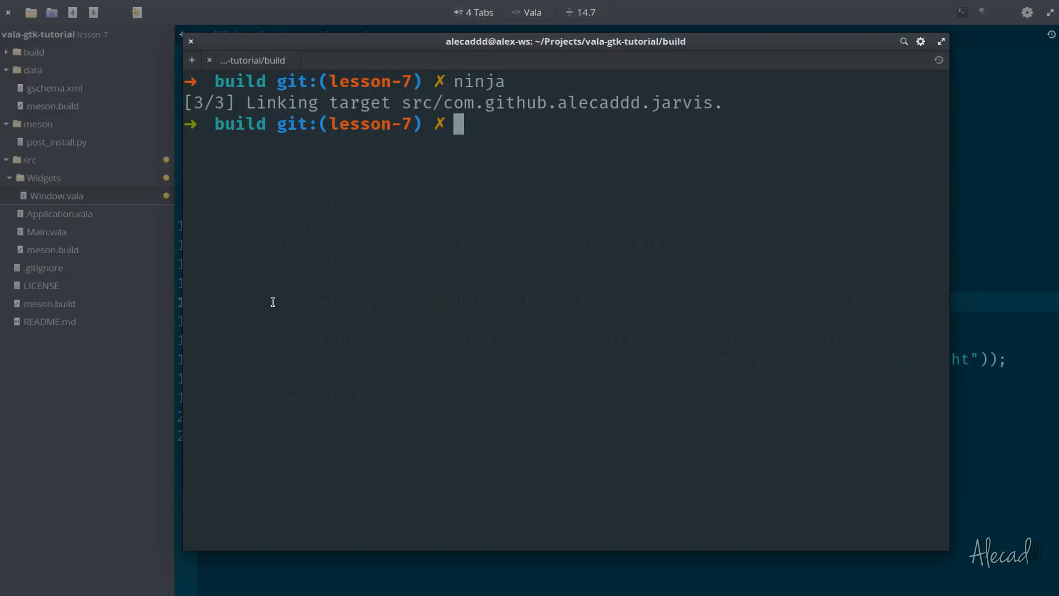
pyautogui.write('./src/com.github.alecaddd.jarvis')
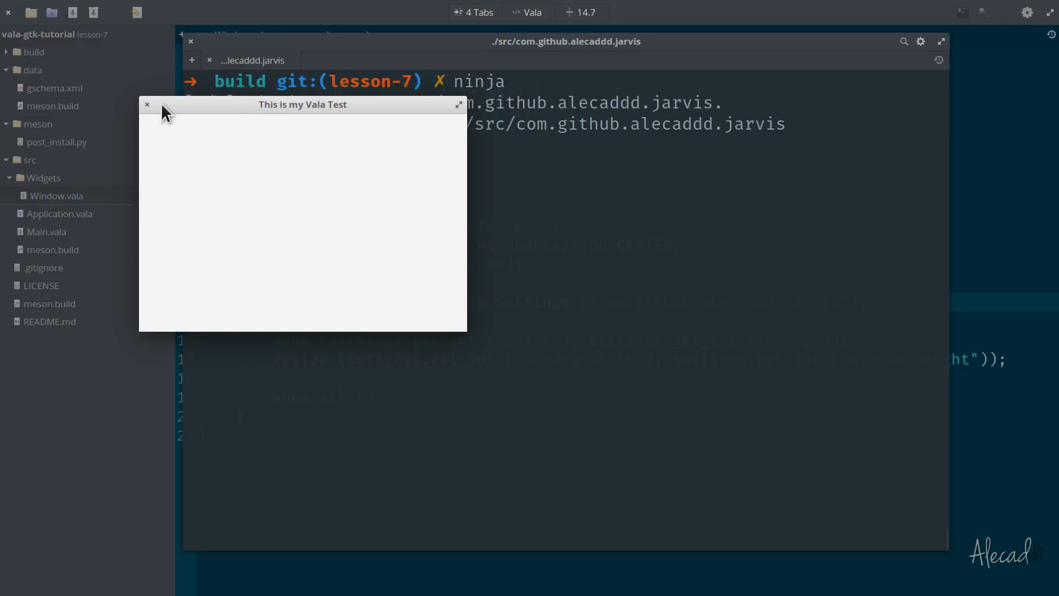
pyautogui.moveTo(223, 112)
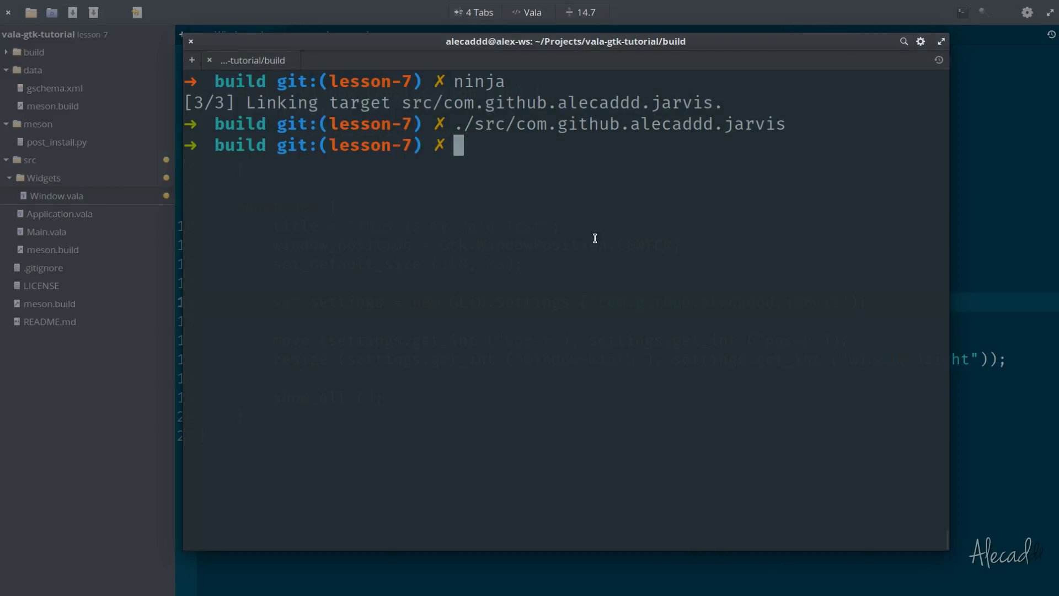
pyautogui.press('Return')
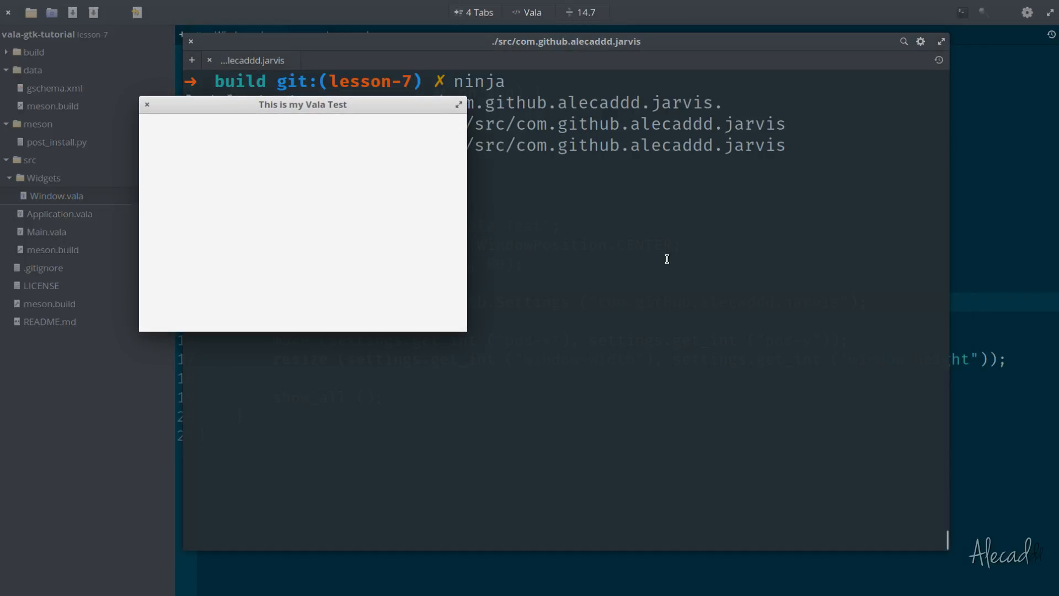
pyautogui.moveTo(906, 350)
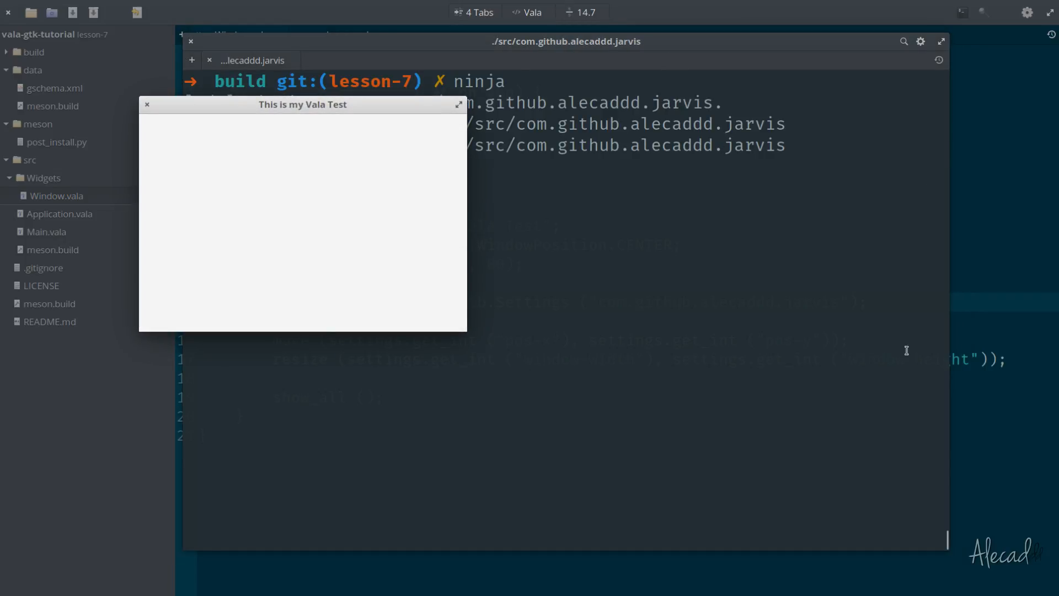
pyautogui.moveTo(712, 198)
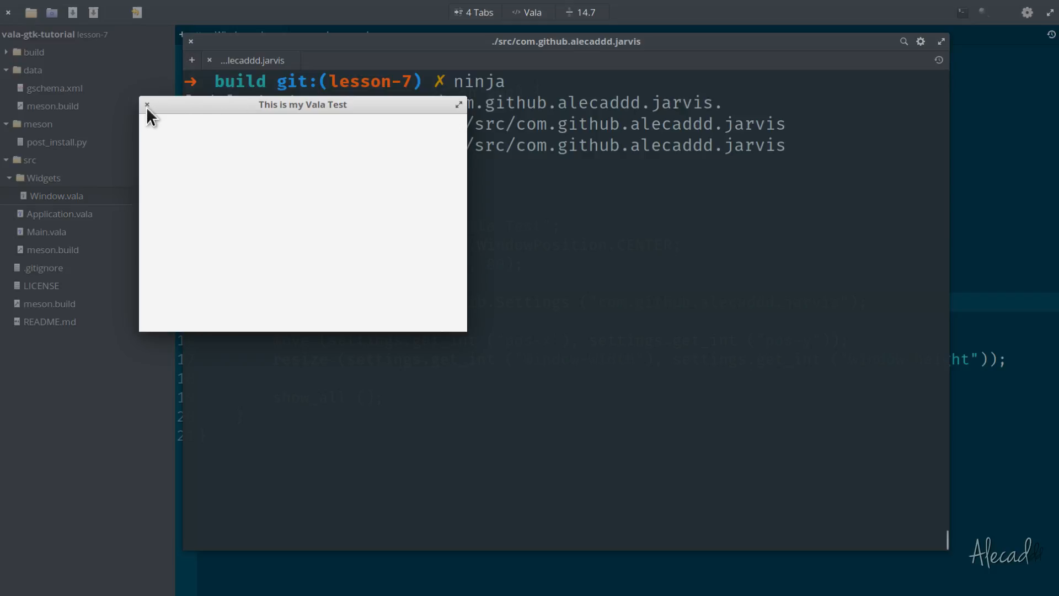
pyautogui.click(147, 105)
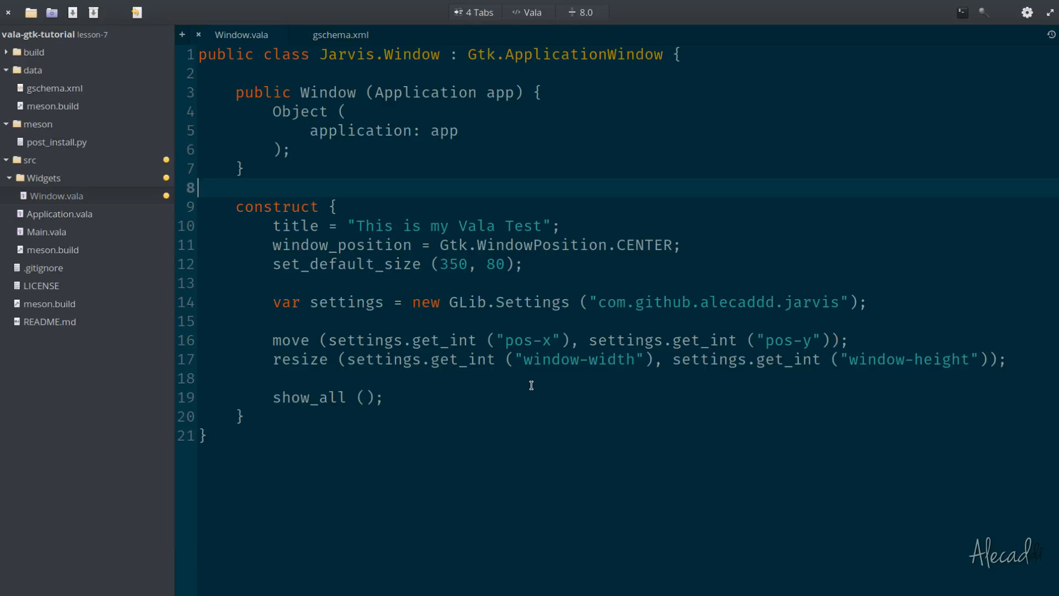
pyautogui.moveTo(534, 387)
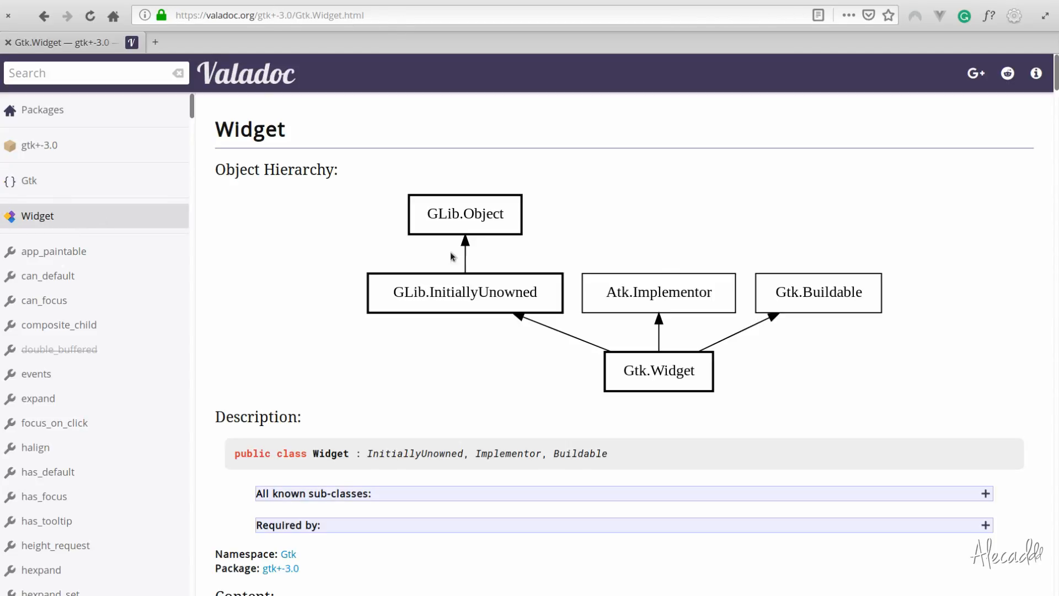
# Scroll the Gtk.Widget page past properties and methods to the delete_event and destroy_event signals.
pyautogui.scroll(-3)
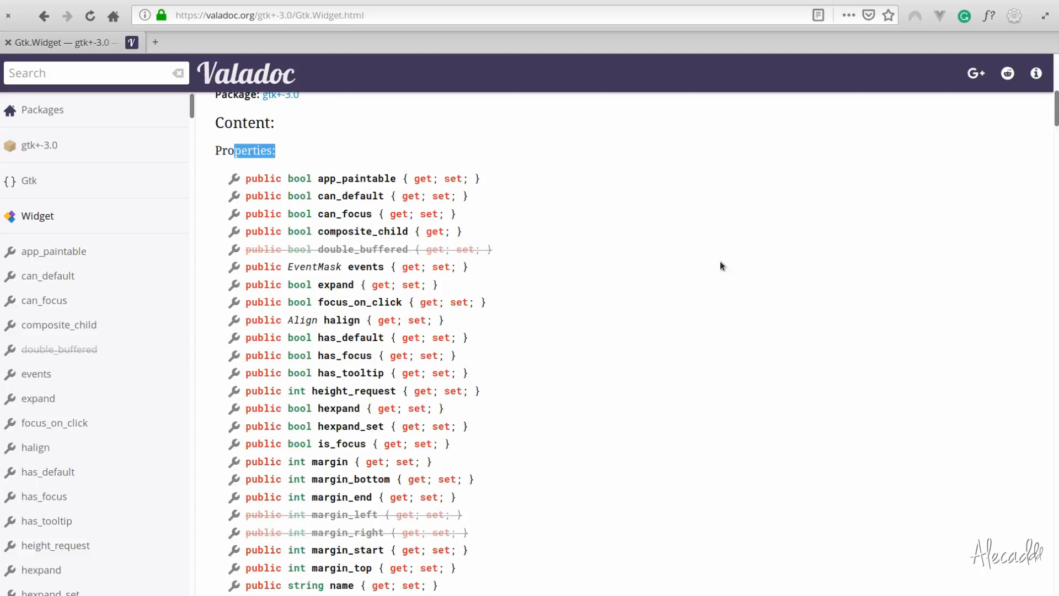
pyautogui.scroll(-3)
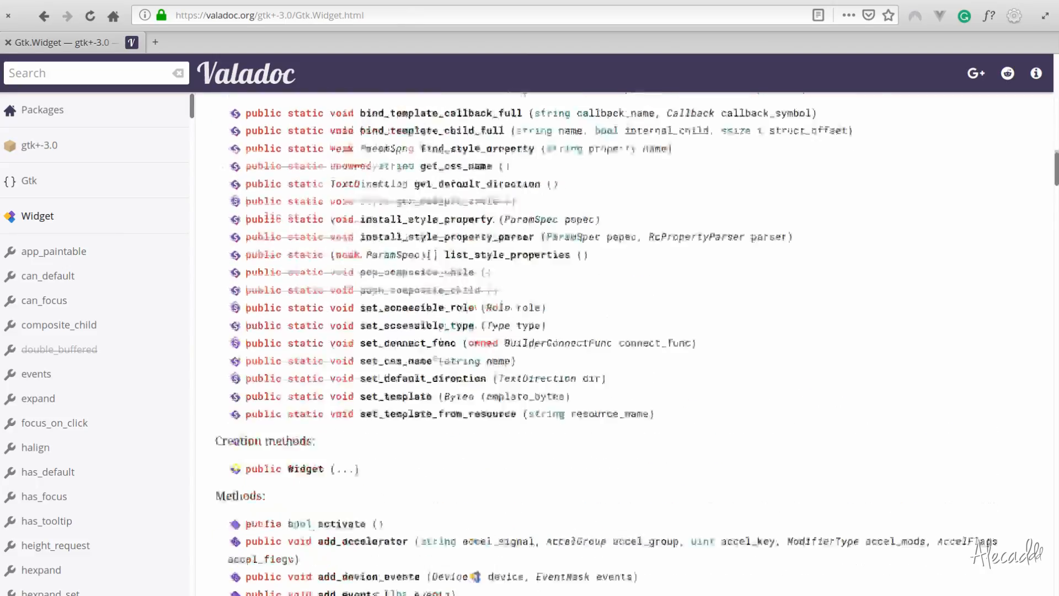
pyautogui.scroll(-3)
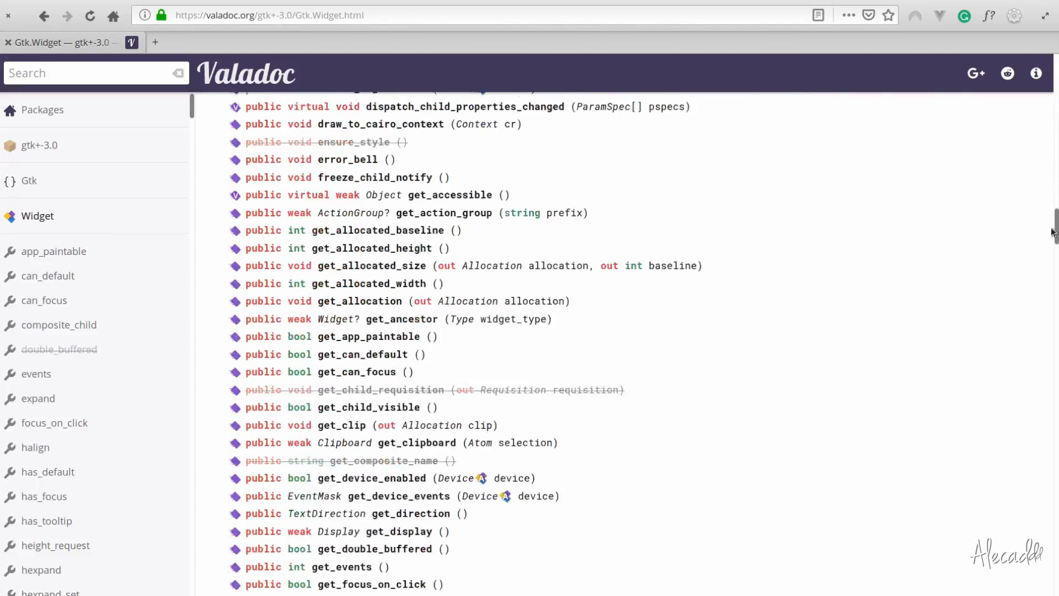
pyautogui.scroll(-3)
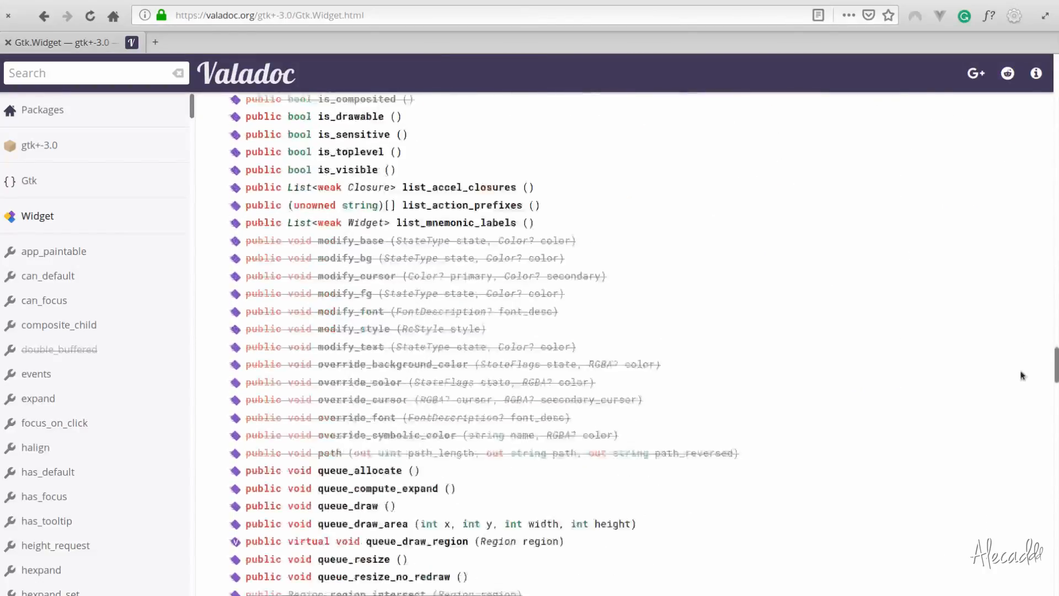
pyautogui.scroll(-3)
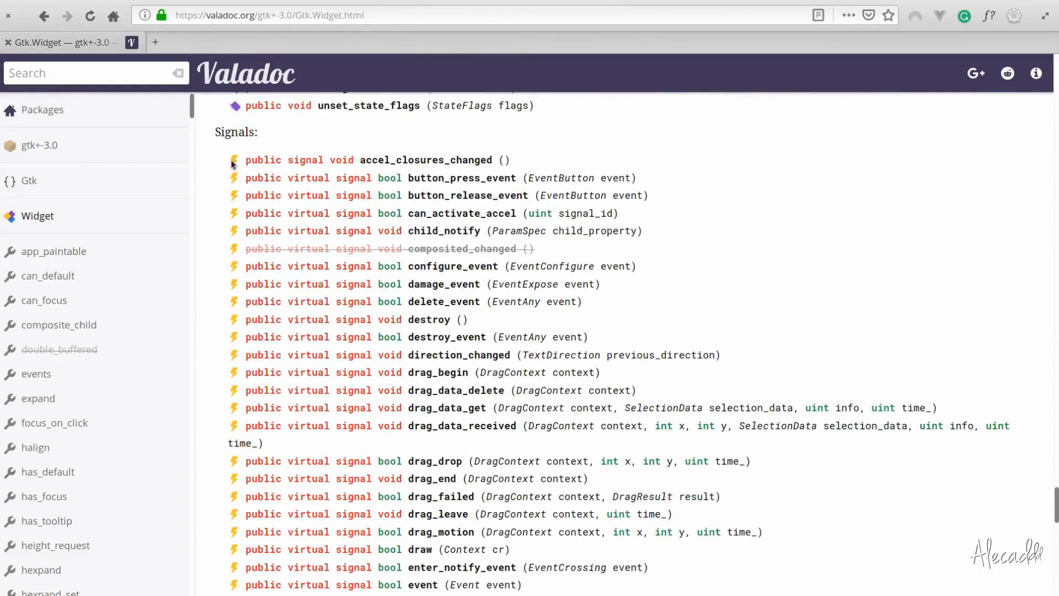
pyautogui.moveTo(809, 202)
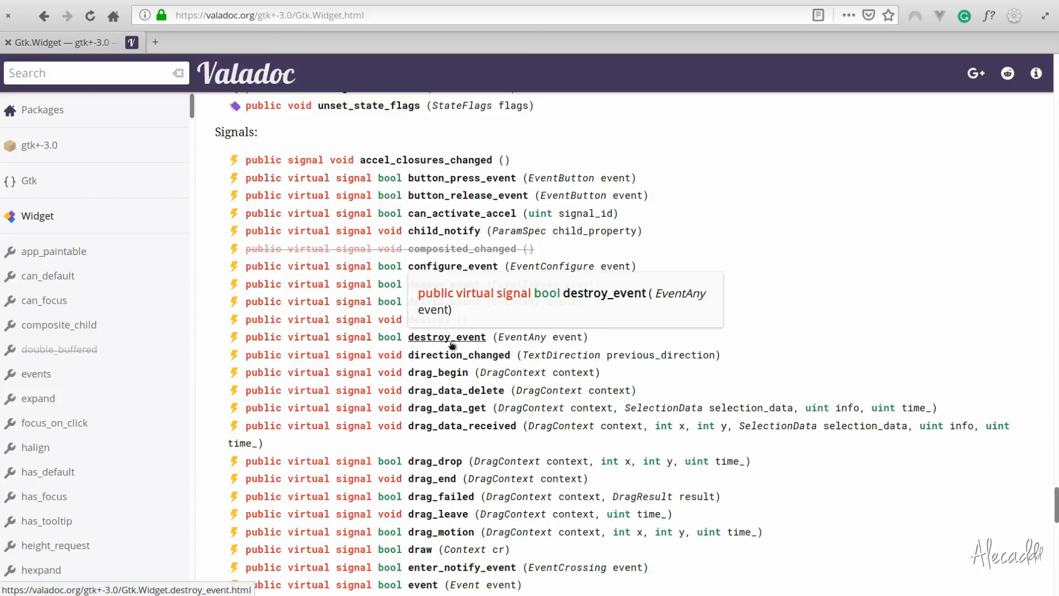
pyautogui.moveTo(388, 336)
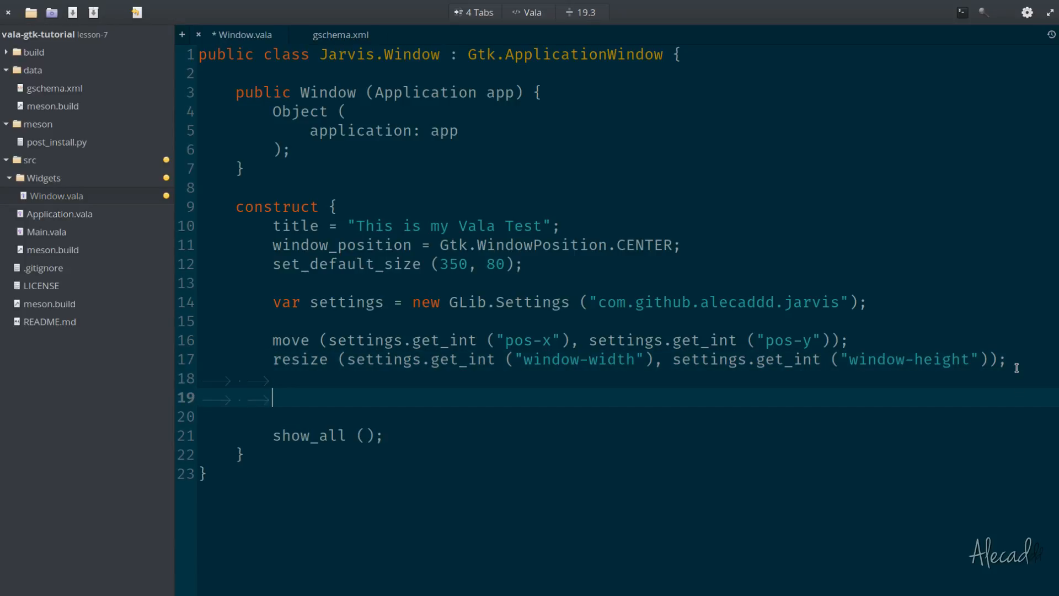
# Connect delete_event to a handler e => { return before_destroy (); }.
pyautogui.write('delete_event')
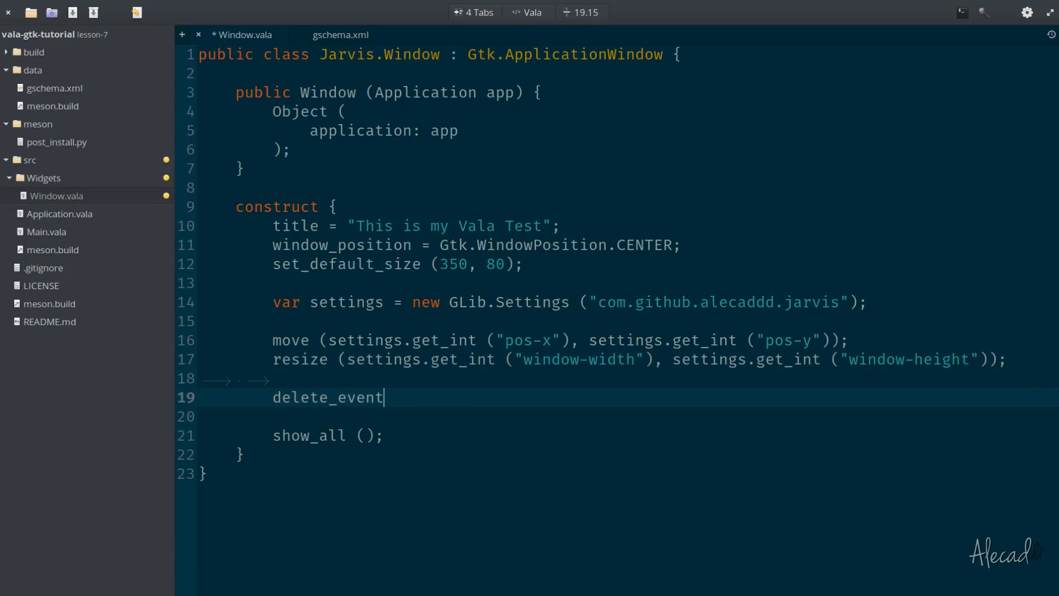
pyautogui.write('.connect (')
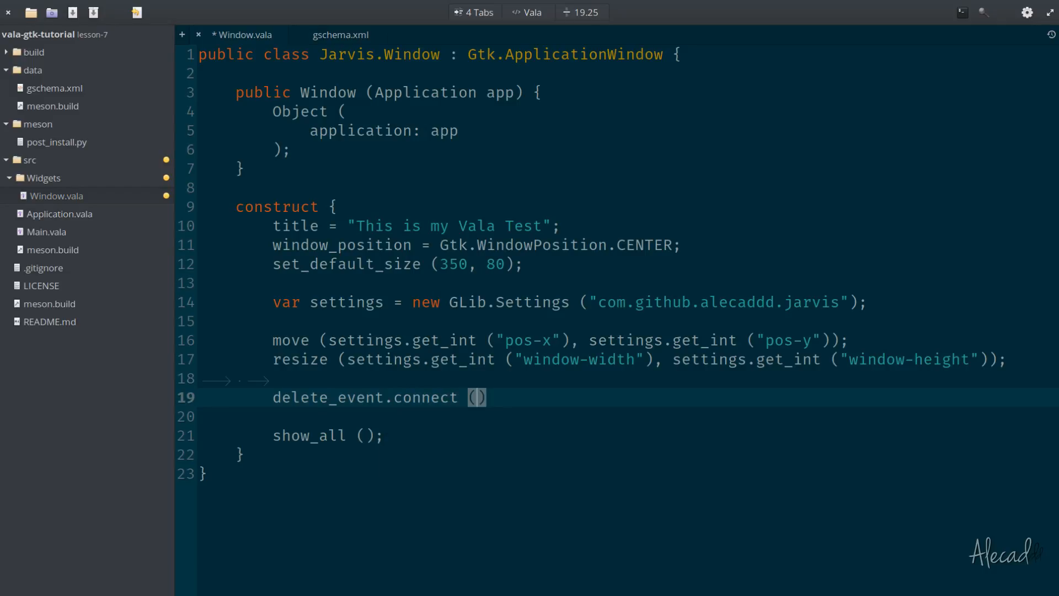
pyautogui.write('e => {')
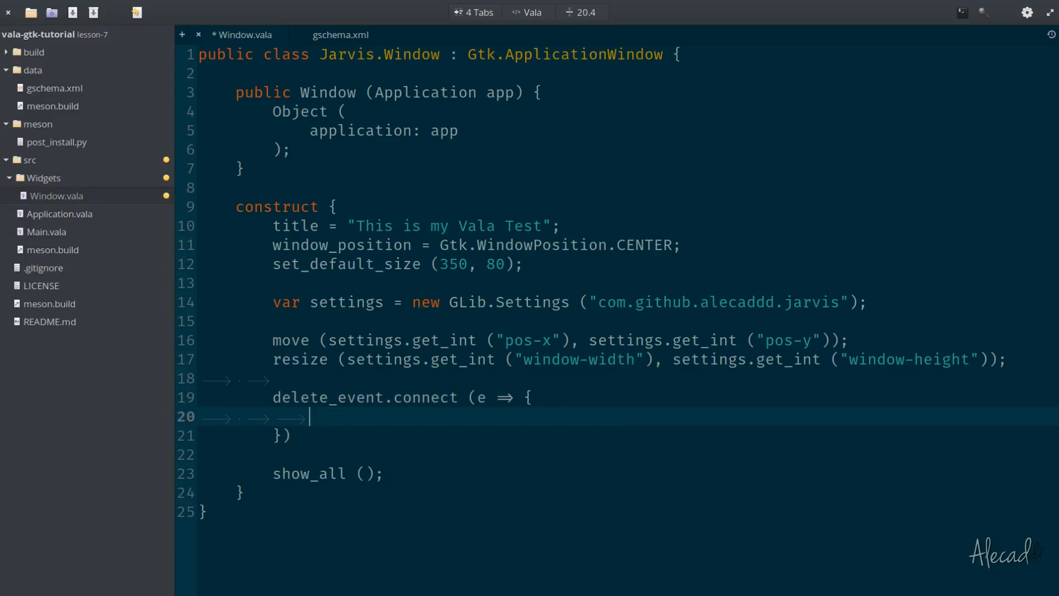
pyautogui.write('r')
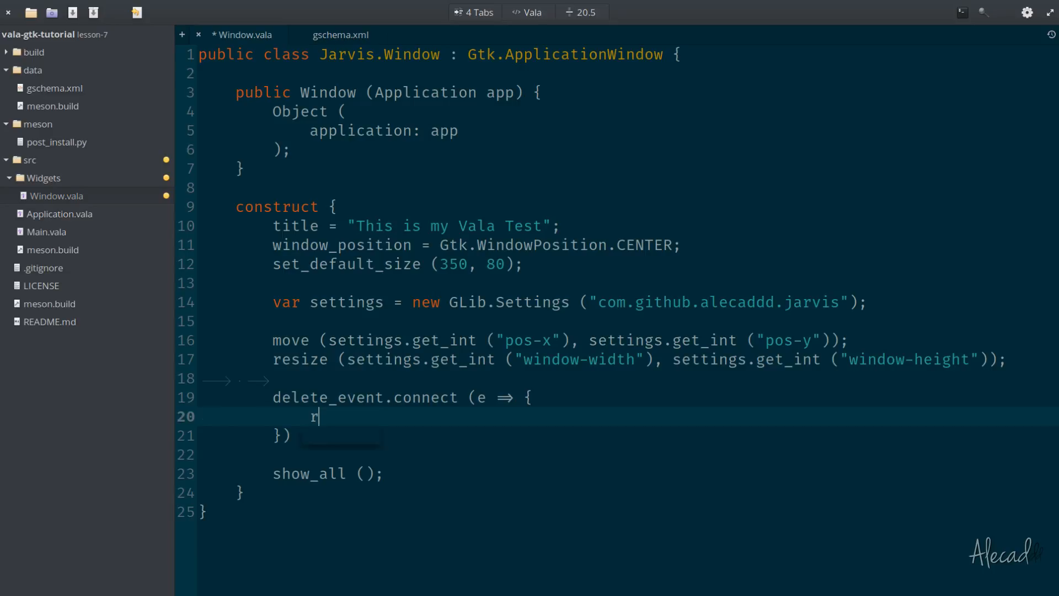
pyautogui.write('eturn')
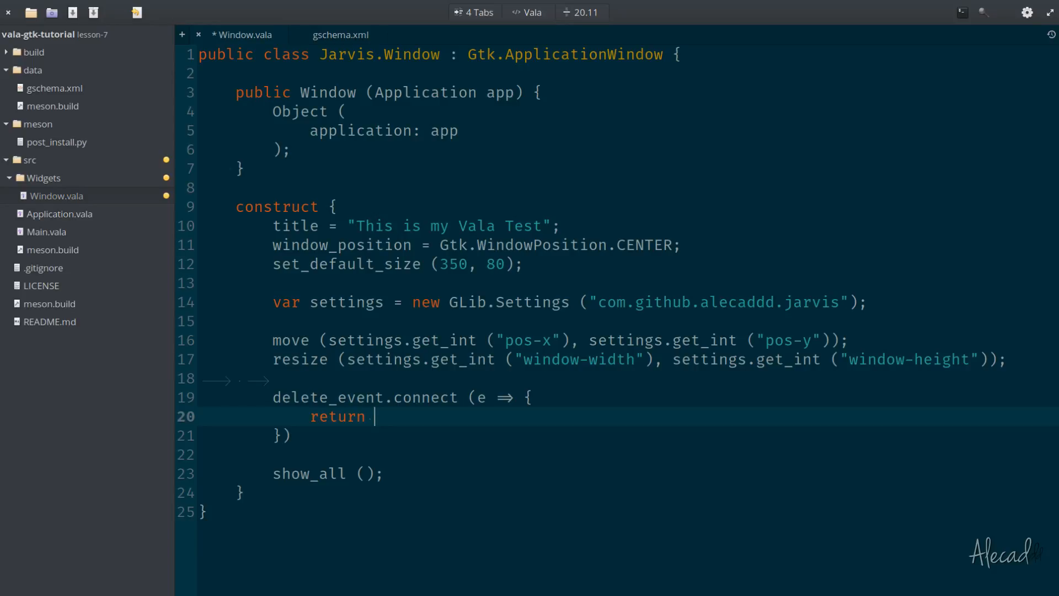
pyautogui.write('before_destroy ();')
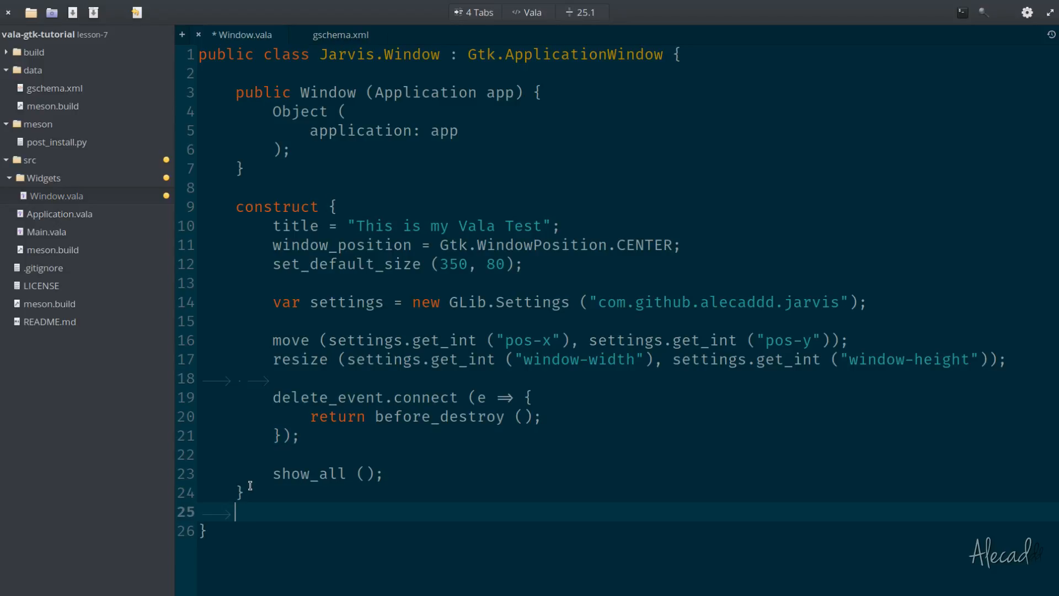
# Add an empty public bool before_destroy () method below the construct block.
pyautogui.press('enter')
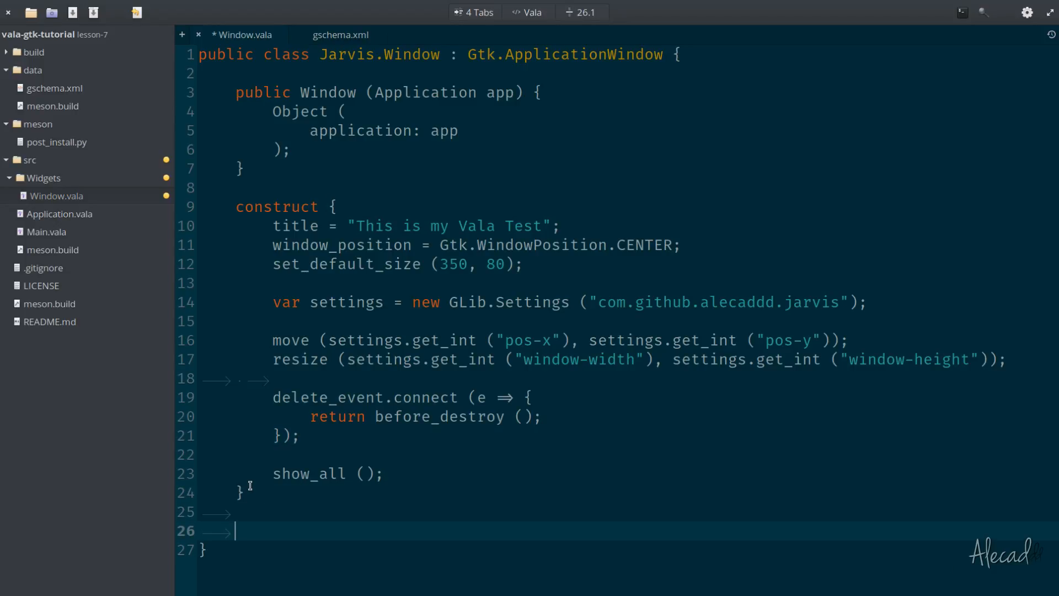
pyautogui.write('public bool before_destroy () {')
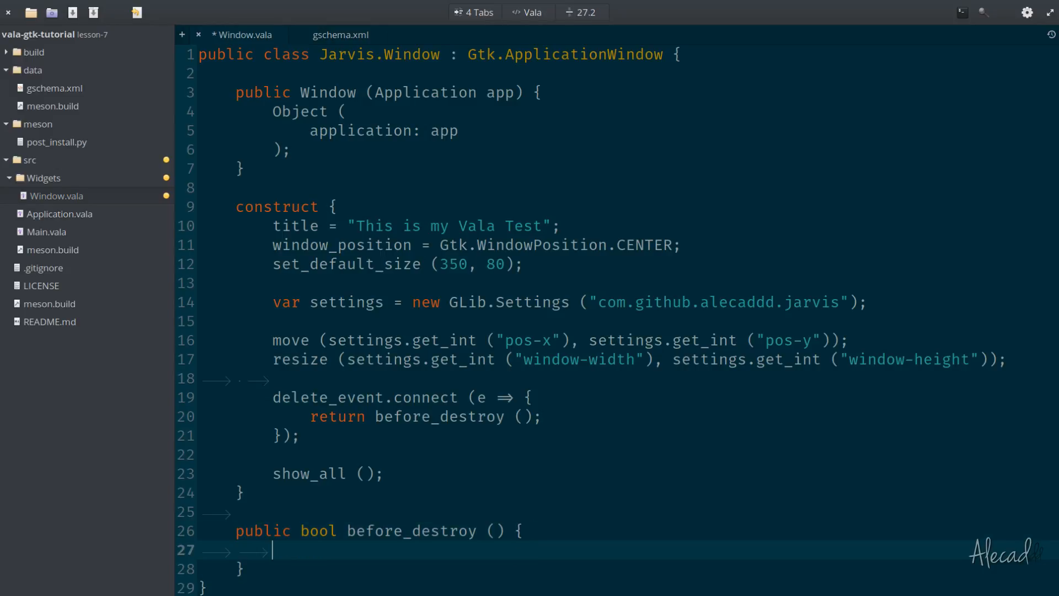
pyautogui.doubleClick(318, 530)
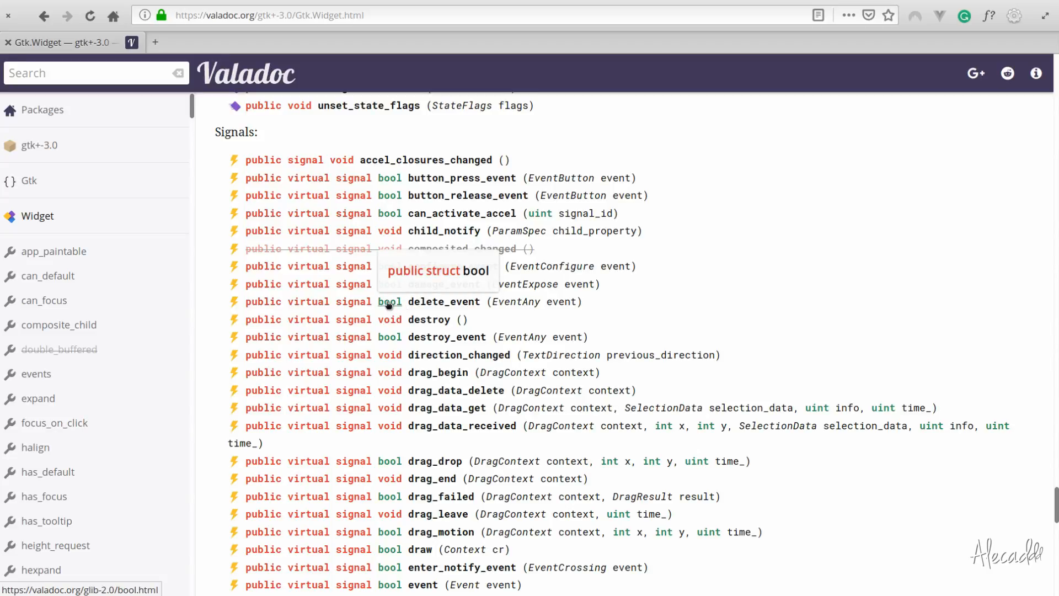
pyautogui.moveTo(688, 300)
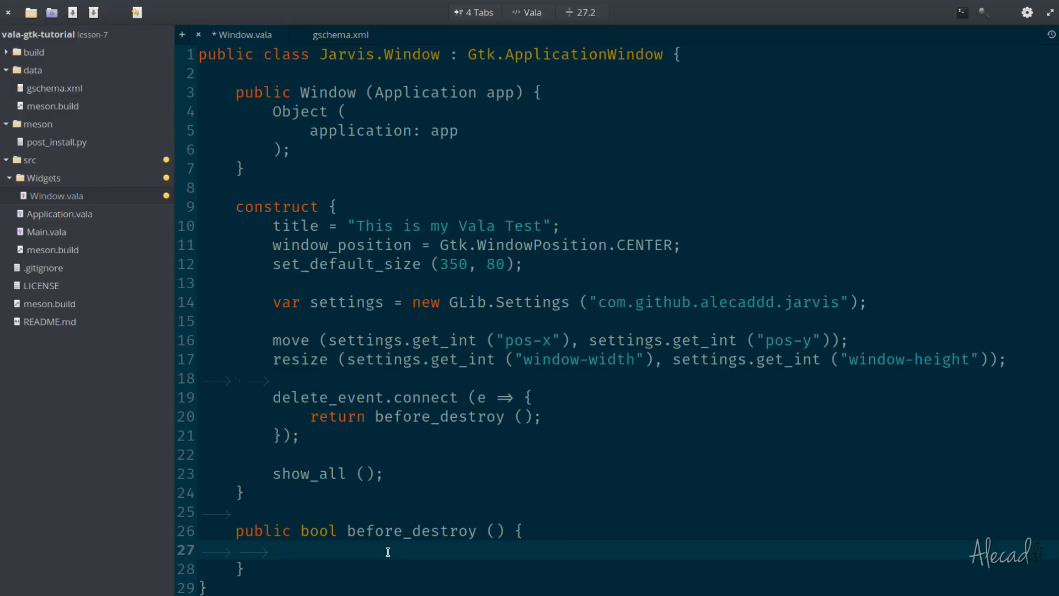
# Make before_destroy return true, rebuild with ninja, and drag the launched test window around.
pyautogui.write('return true;')
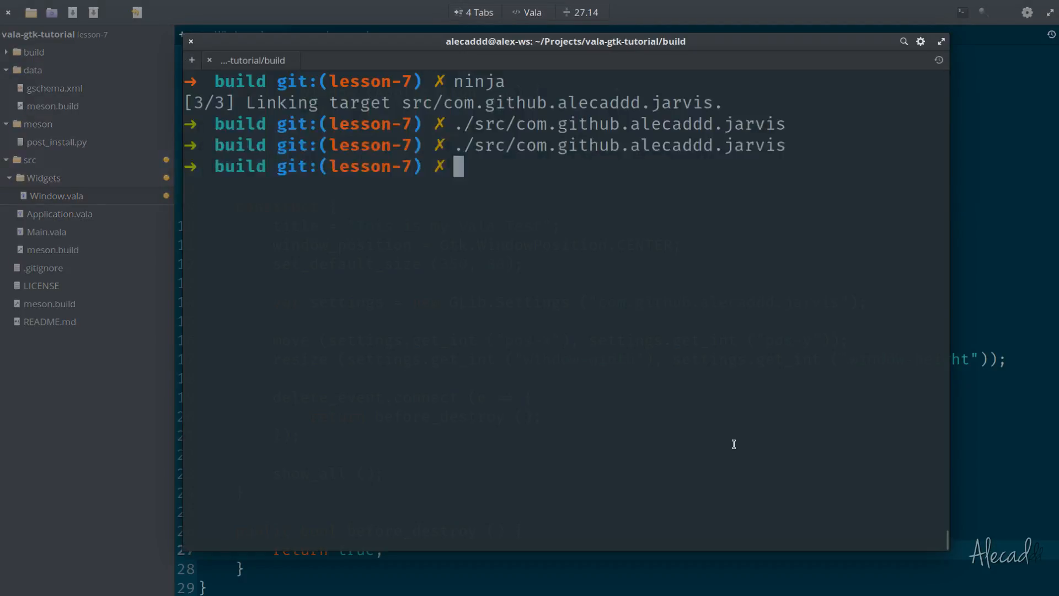
pyautogui.write('ninja')
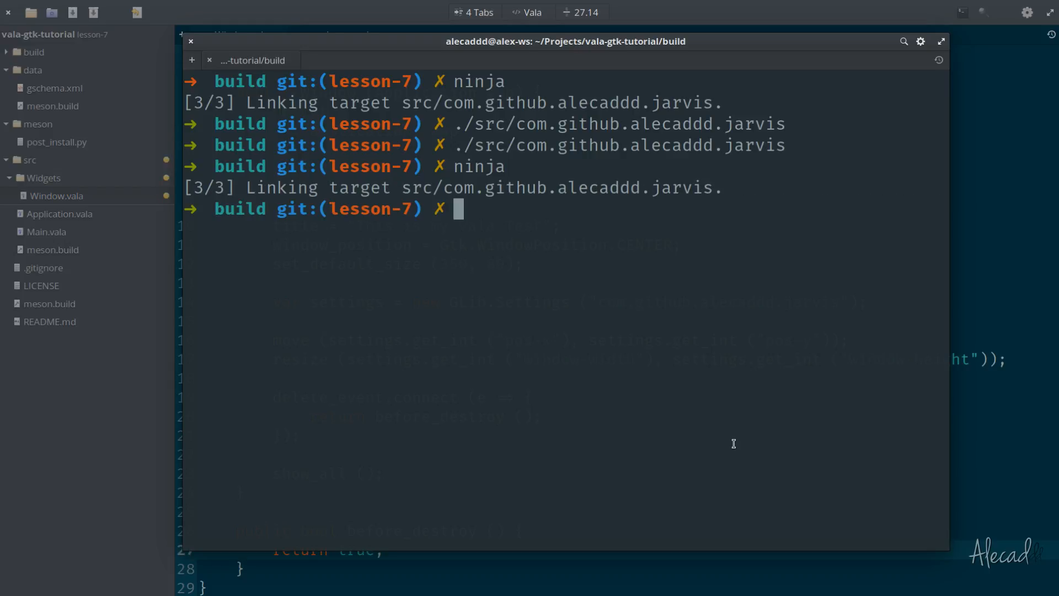
pyautogui.press('Return')
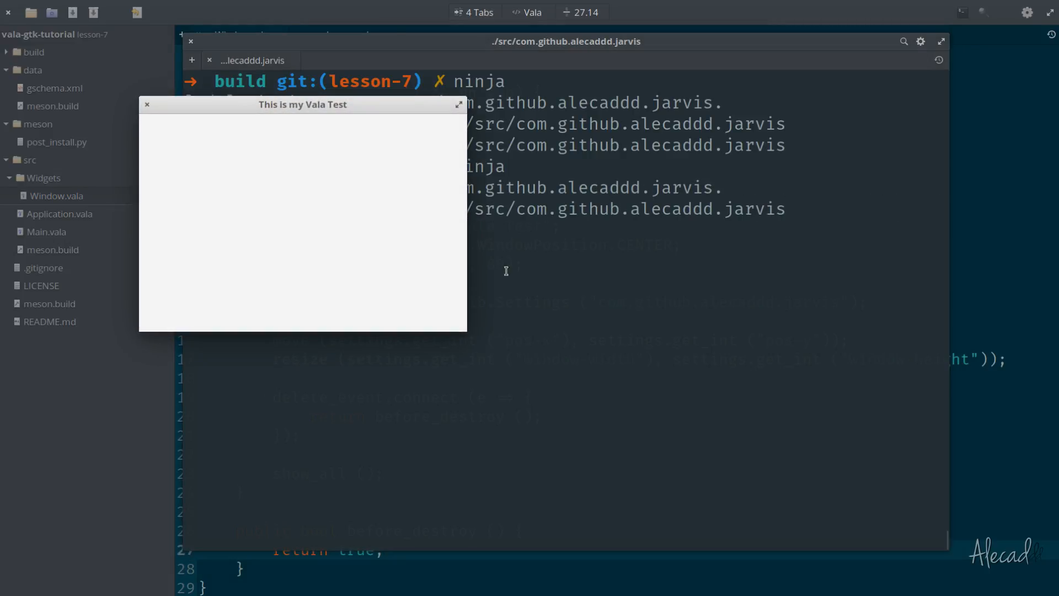
pyautogui.moveTo(303, 104); pyautogui.dragTo(595, 129)
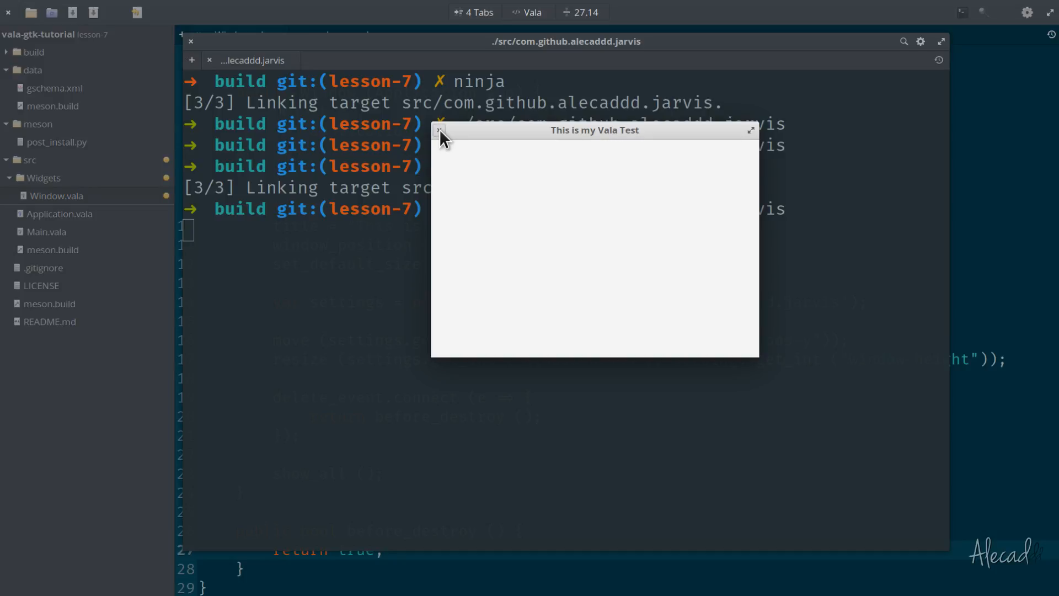
pyautogui.moveTo(594, 129); pyautogui.dragTo(915, 114)
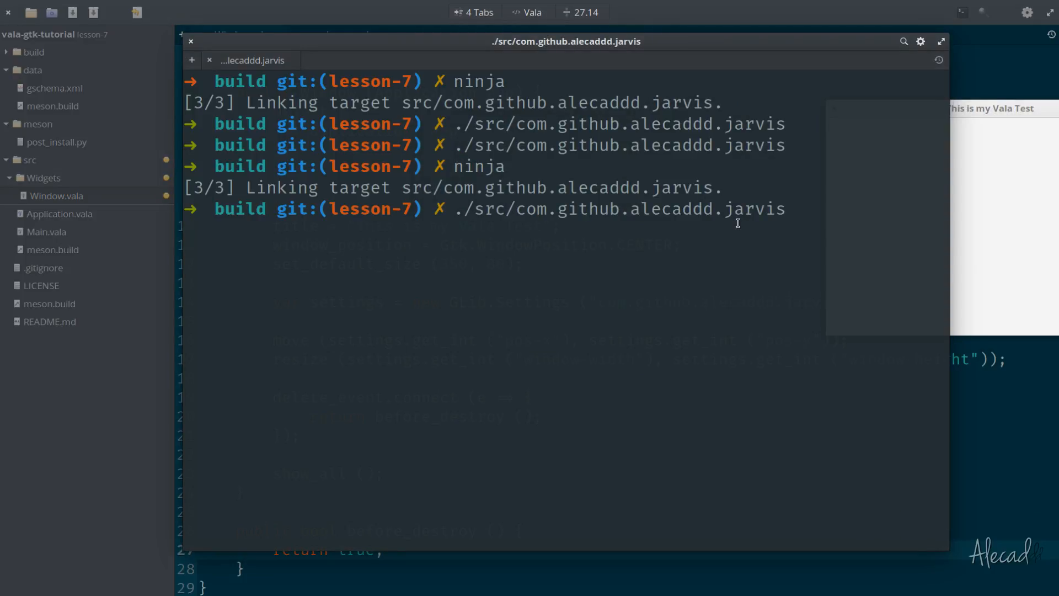
pyautogui.press('ctrl+c')
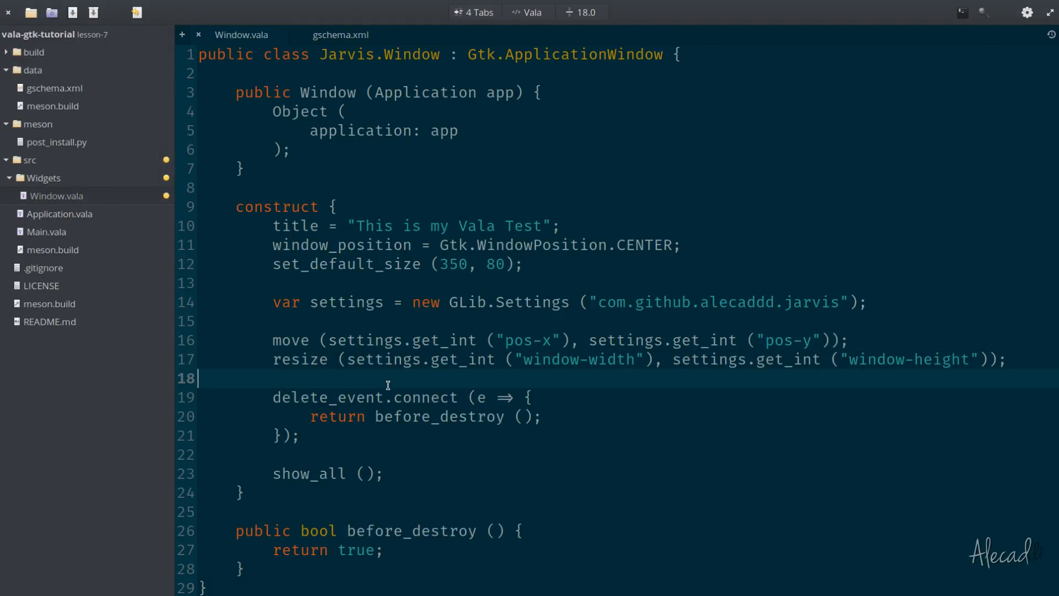
# Change return true to return false and insert int widht, height, x, y; above it.
pyautogui.write('fal')
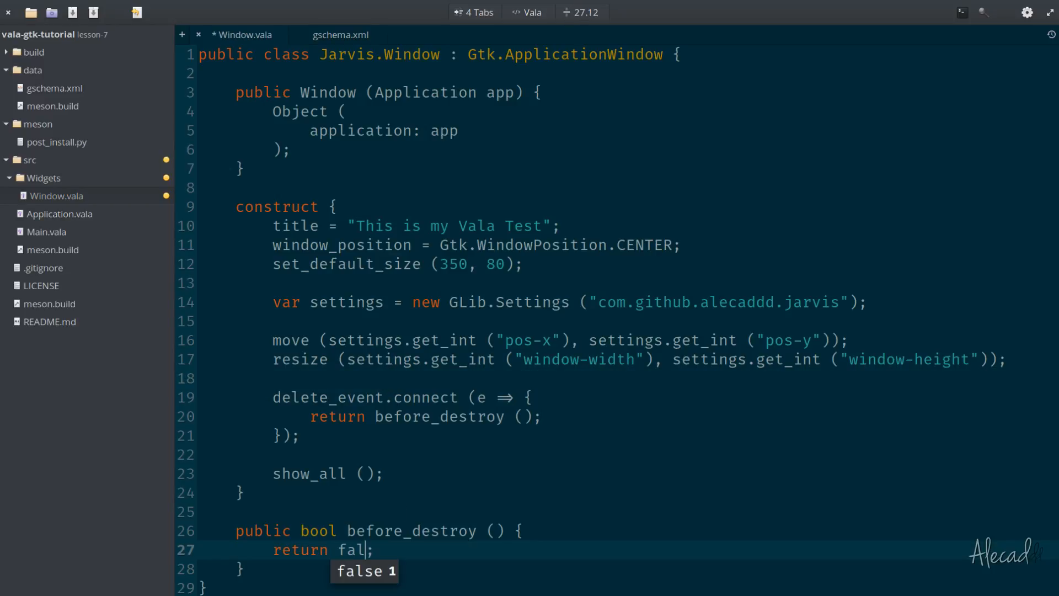
pyautogui.press('Tab')
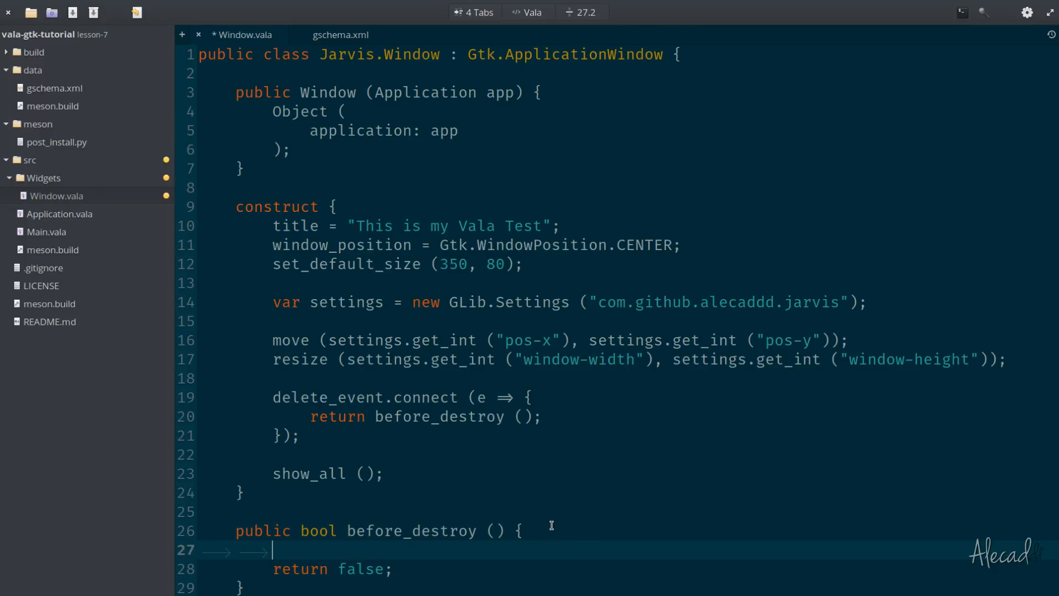
pyautogui.moveTo(729, 541)
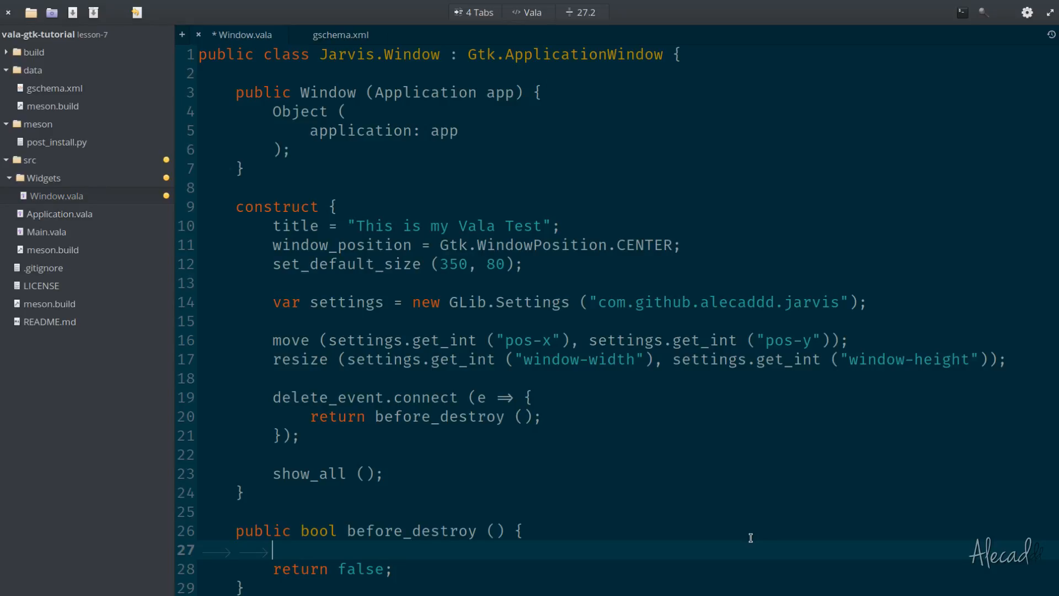
pyautogui.write('int')
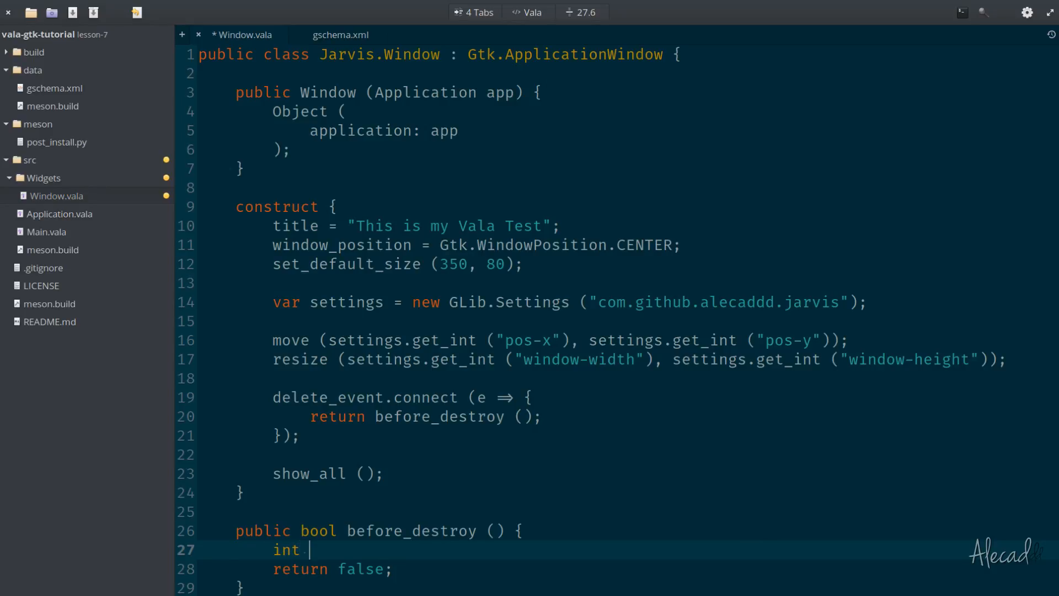
pyautogui.write('wdi')
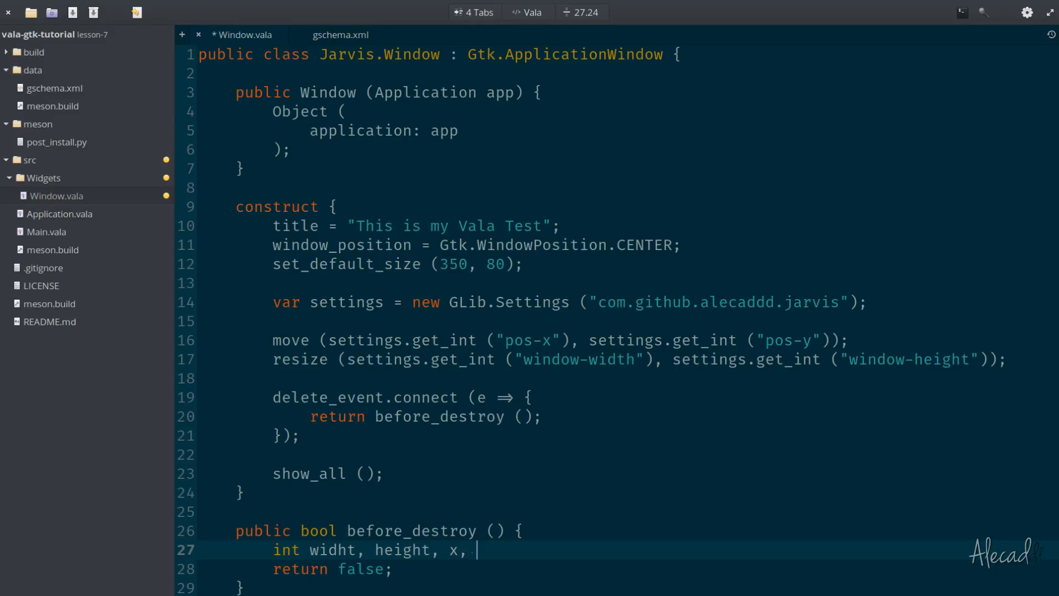
pyautogui.write('y;')
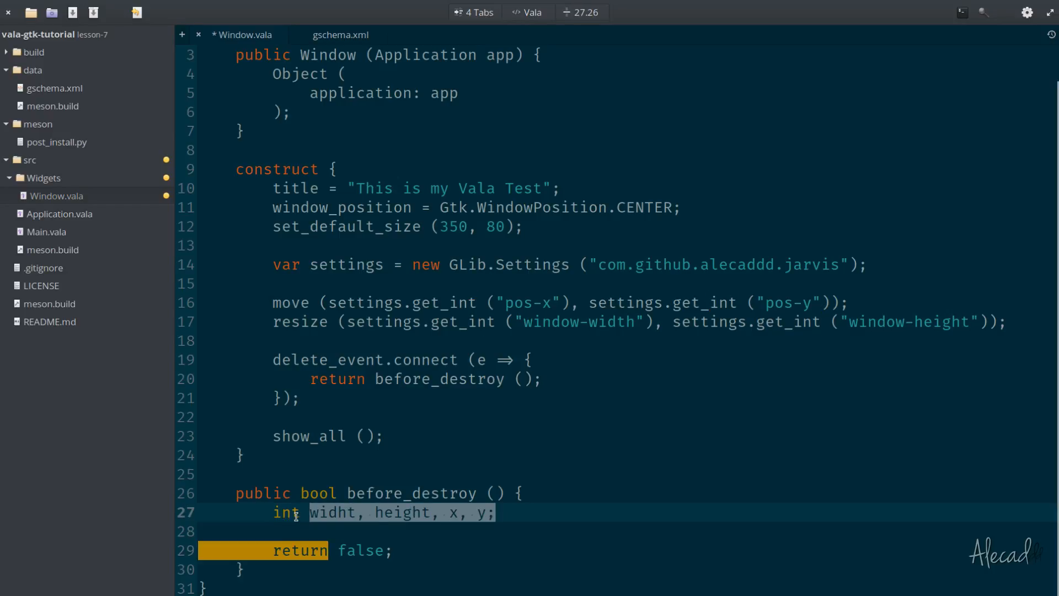
pyautogui.click(497, 512)
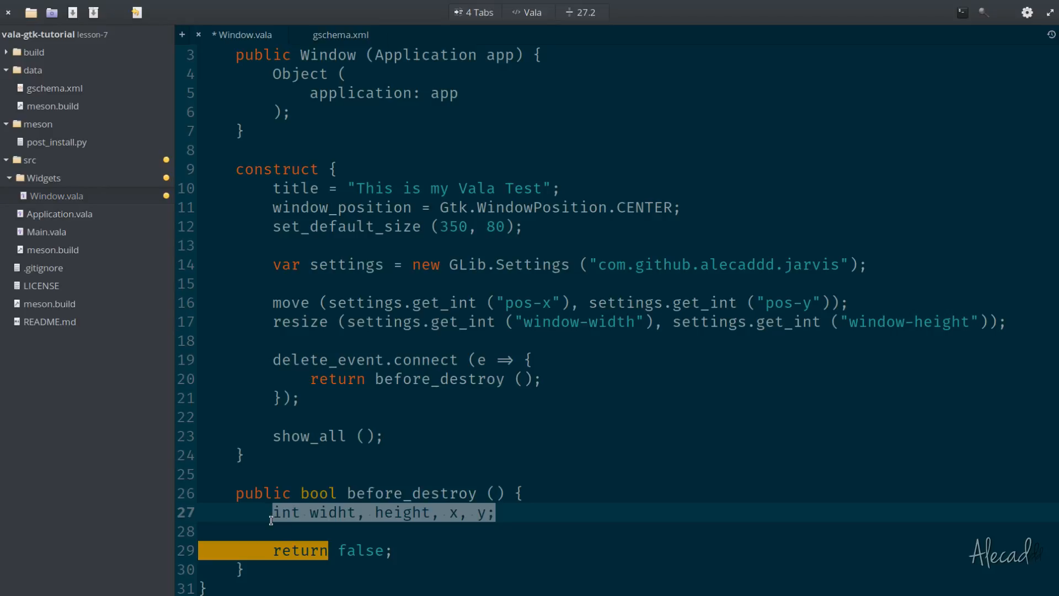
pyautogui.click(500, 513)
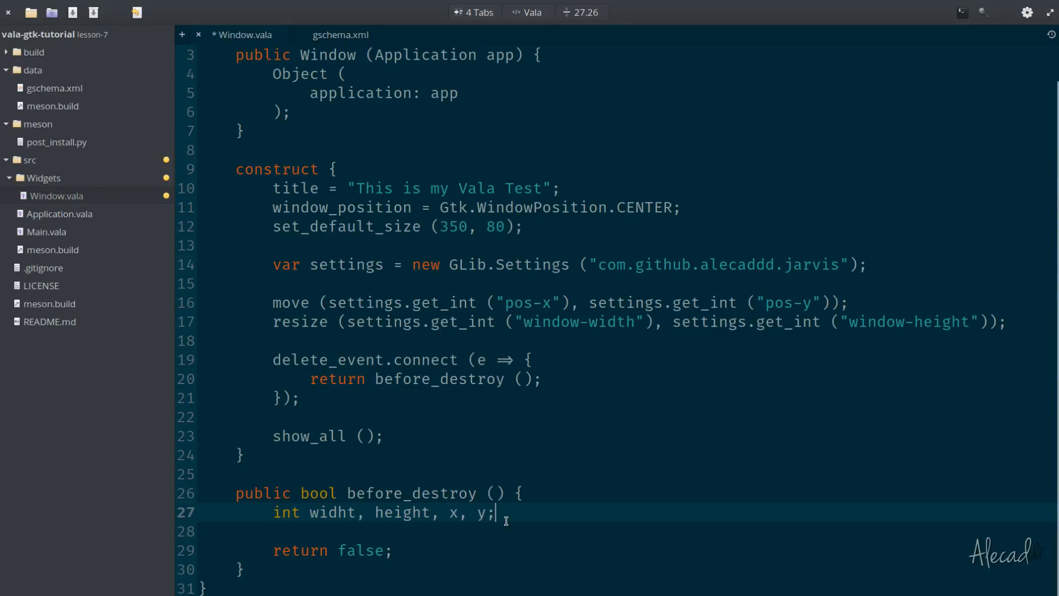
pyautogui.press('enter')
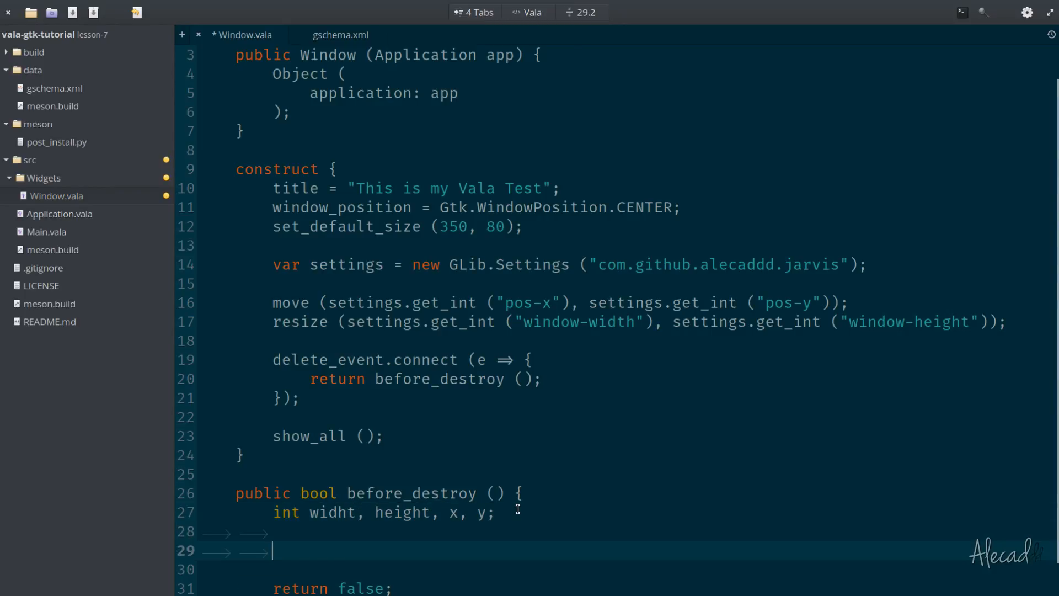
# Add get_size (out width, out height); in before_destroy.
pyautogui.scroll(-3)
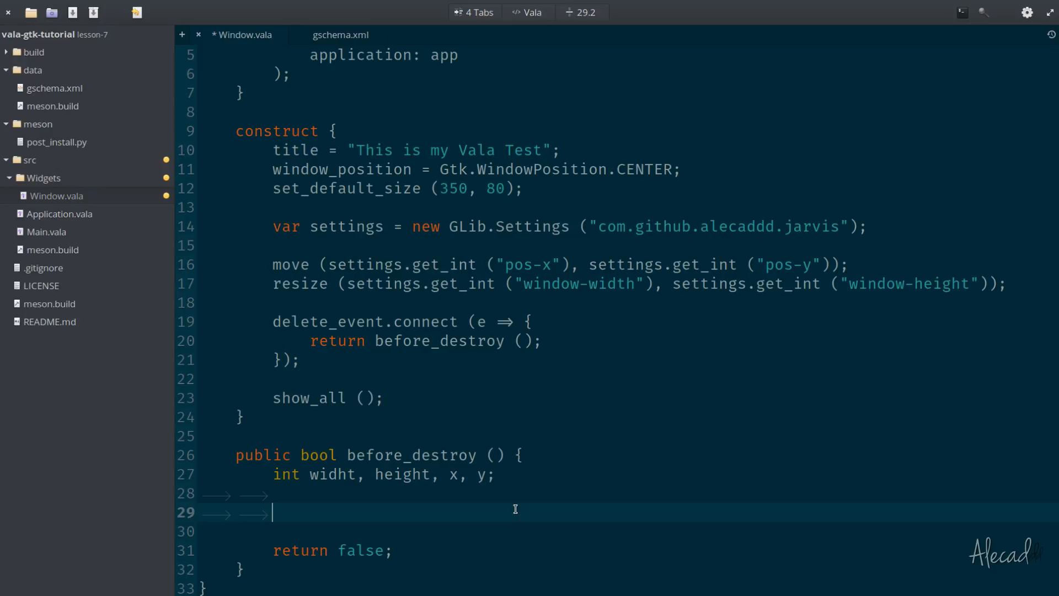
pyautogui.write('get_size ();')
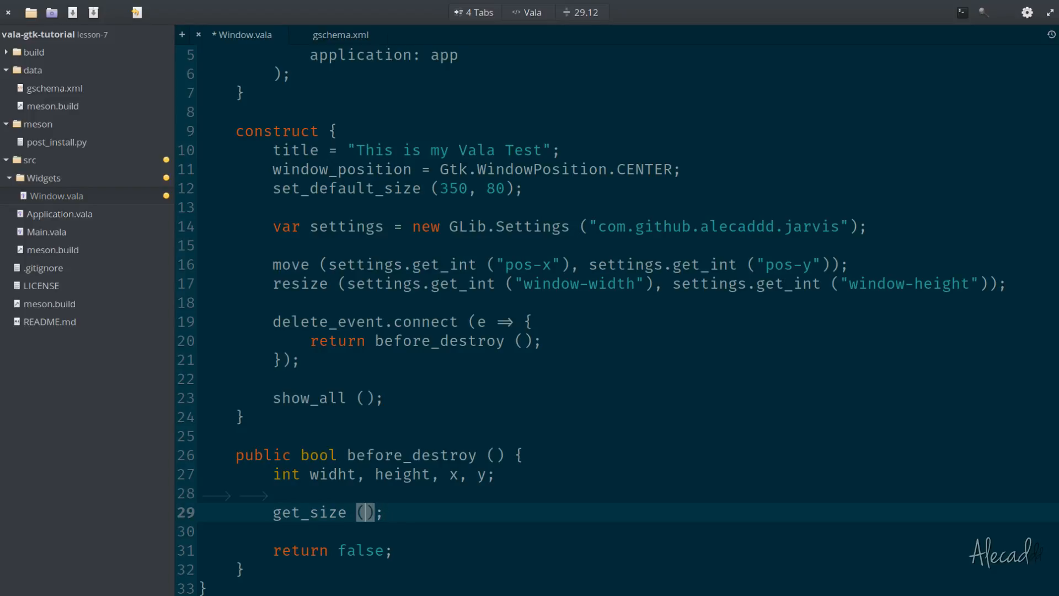
pyautogui.write('out')
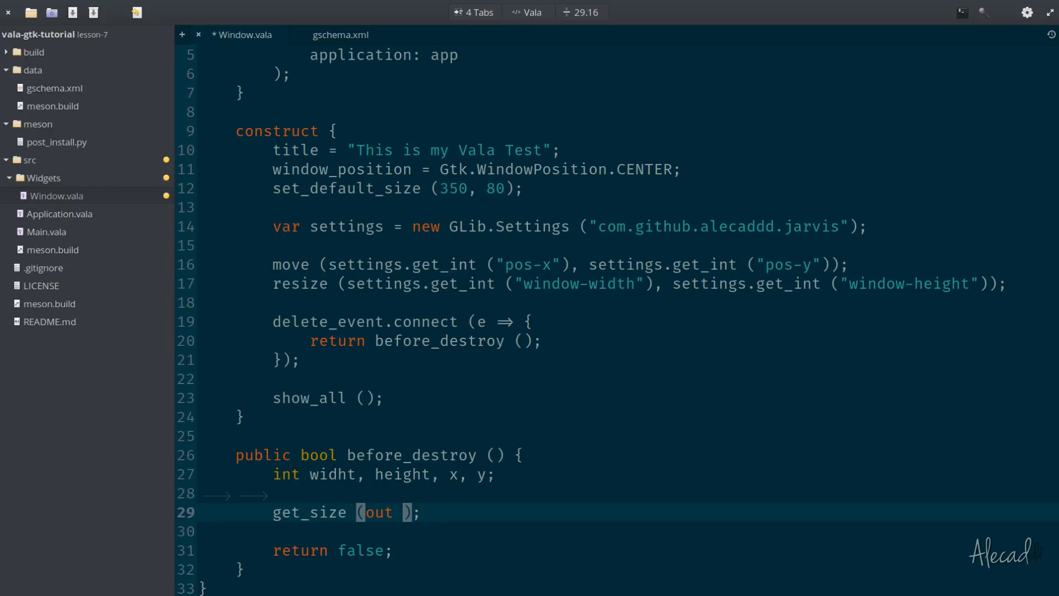
pyautogui.write('width')
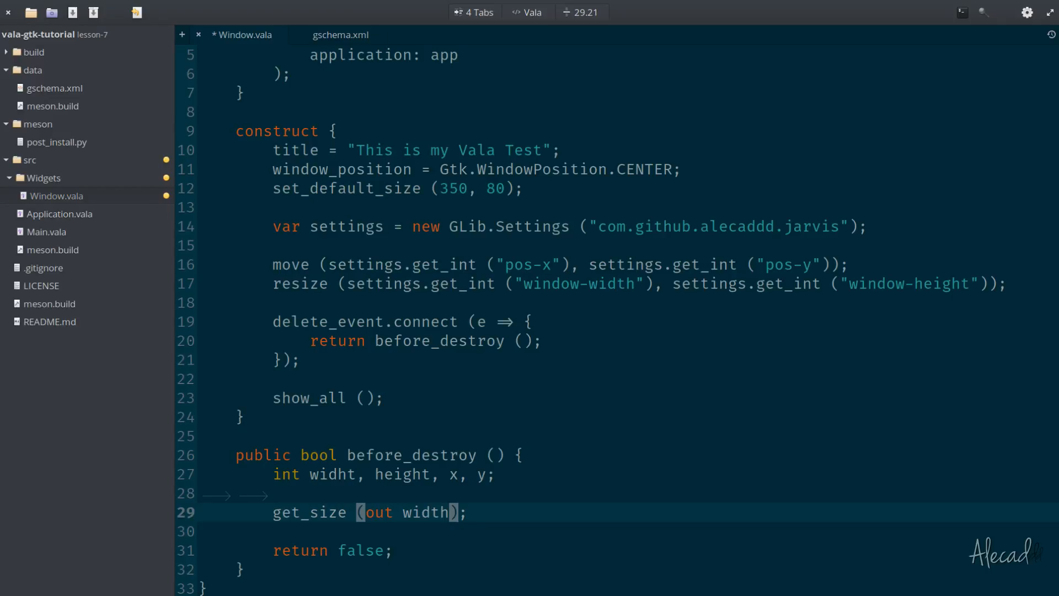
pyautogui.write(', out height')
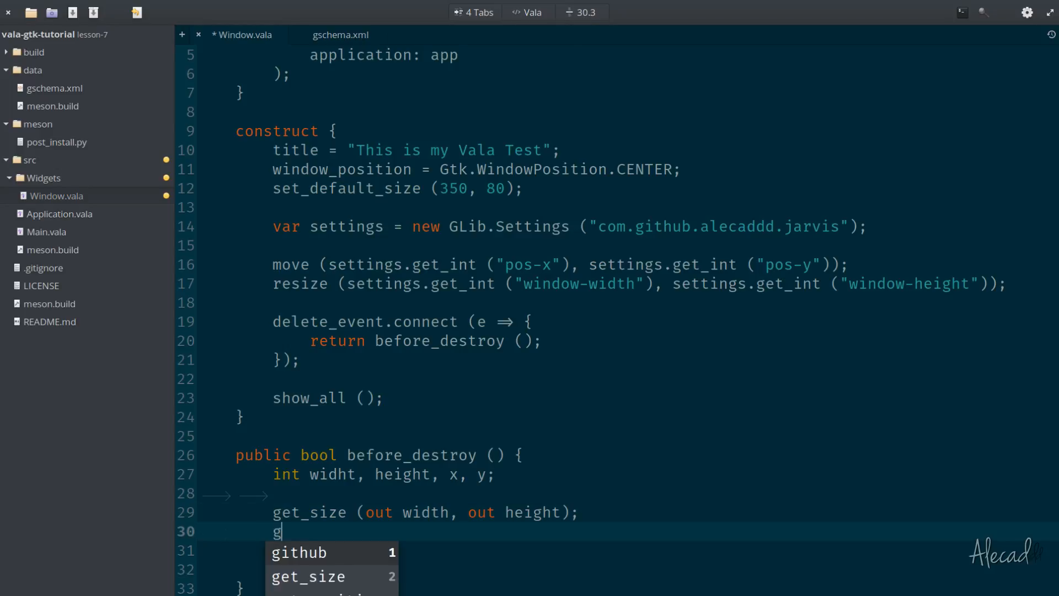
# Add get_position (out x, out y); below the get_size call.
pyautogui.write('et_po')
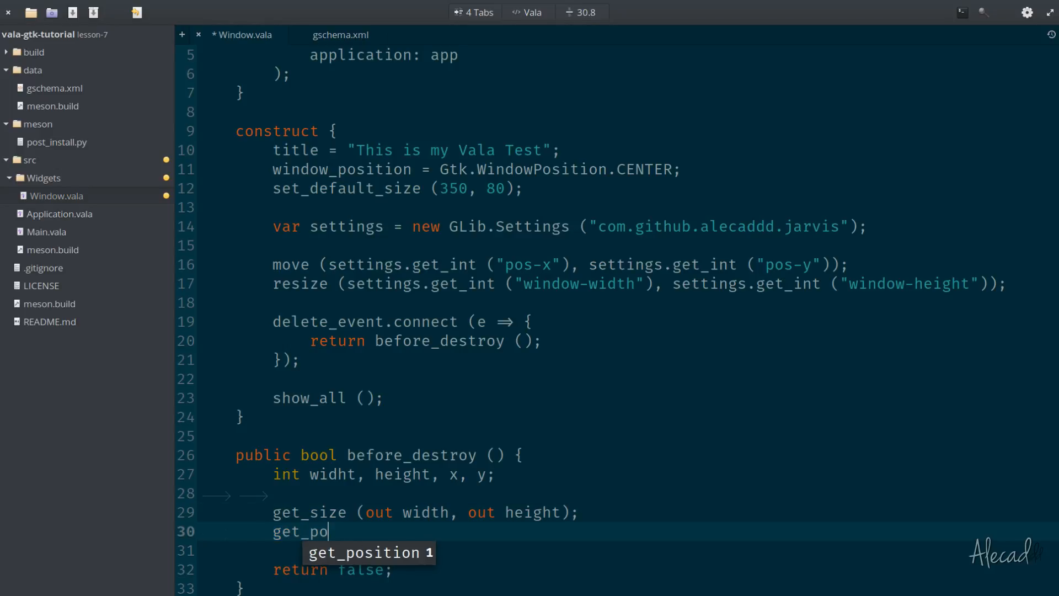
pyautogui.press('Tab')
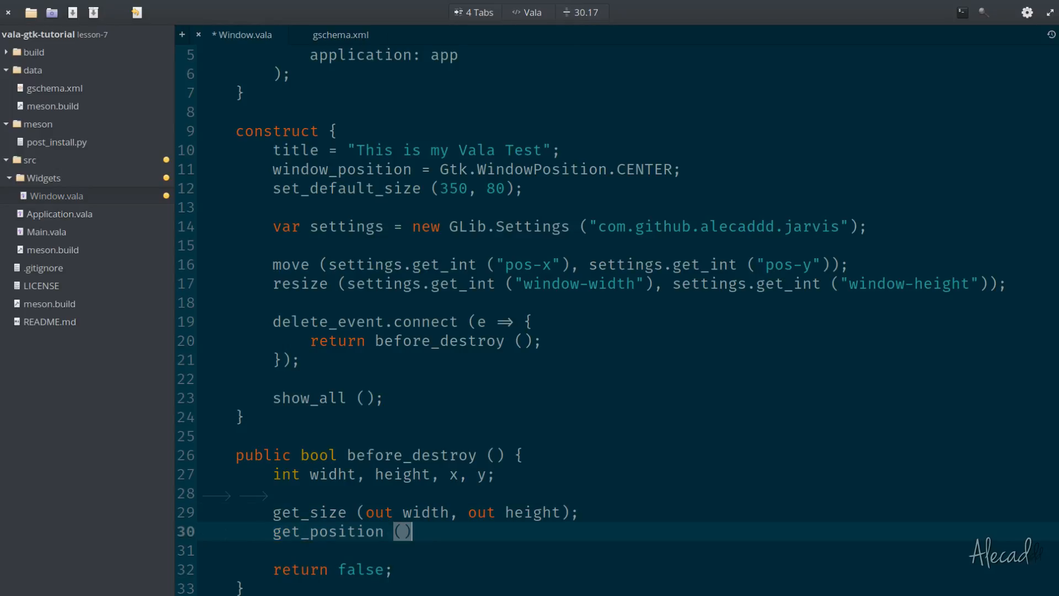
pyautogui.write(';')
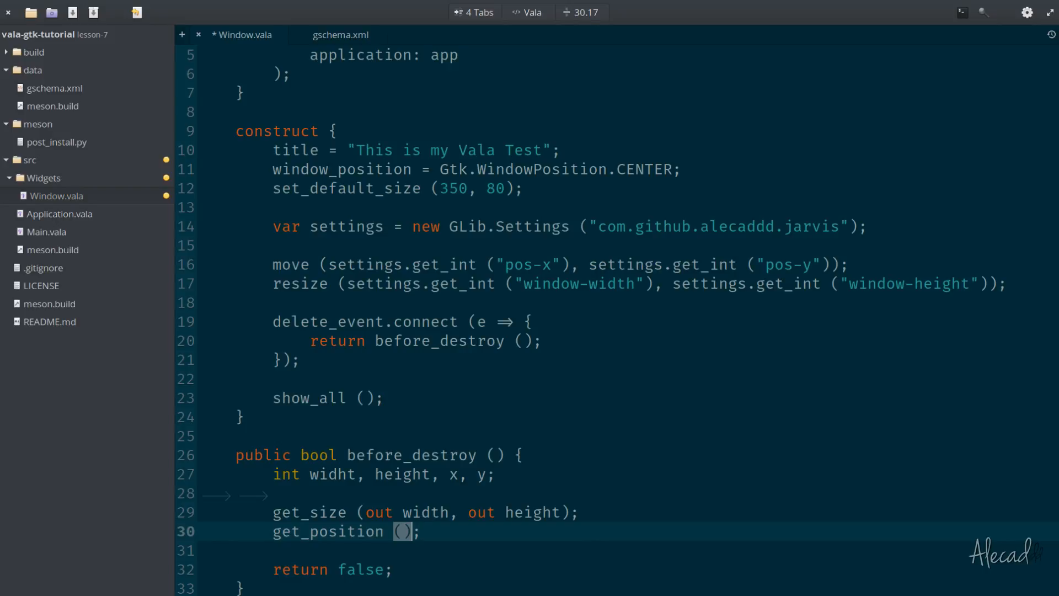
pyautogui.write('out')
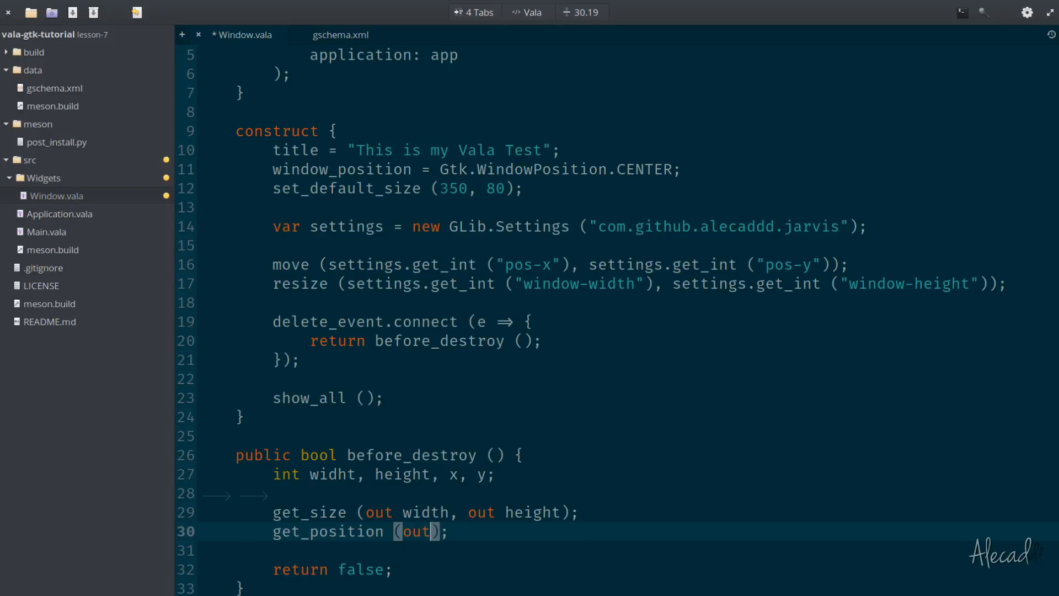
pyautogui.write('x, out y')
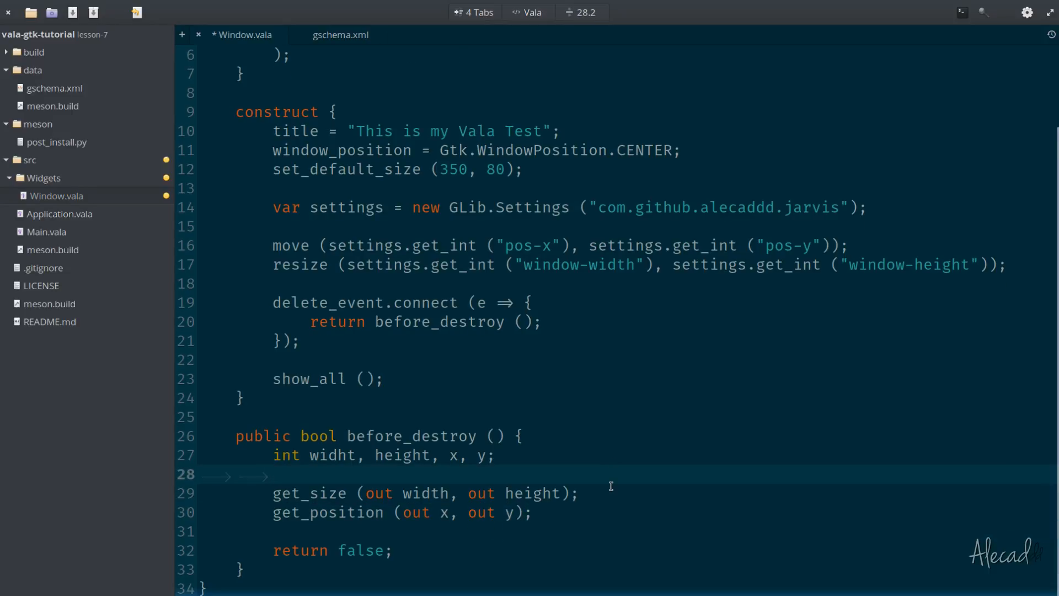
pyautogui.click(398, 493)
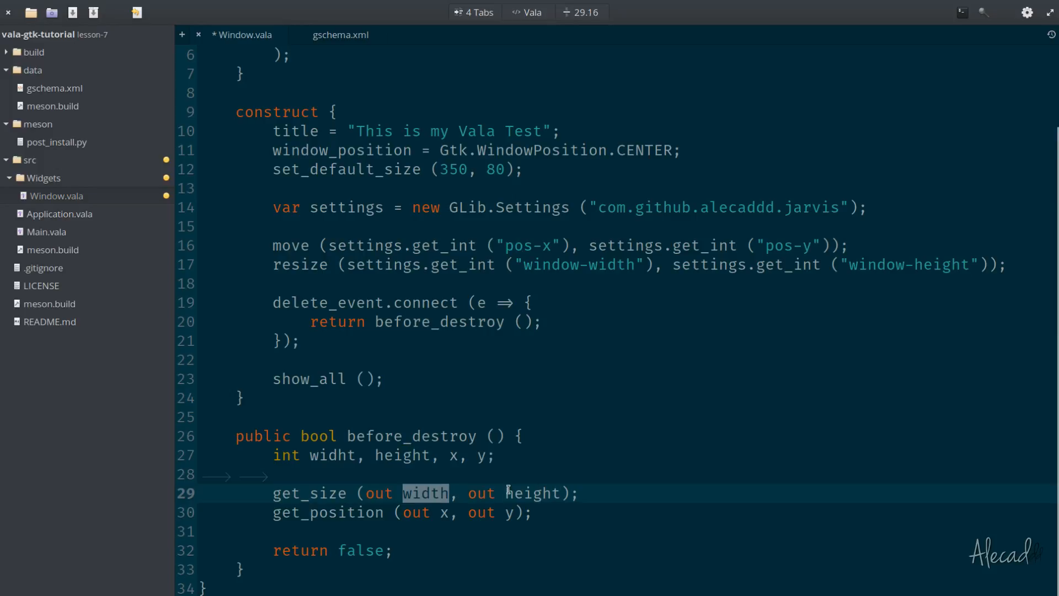
pyautogui.click(635, 475)
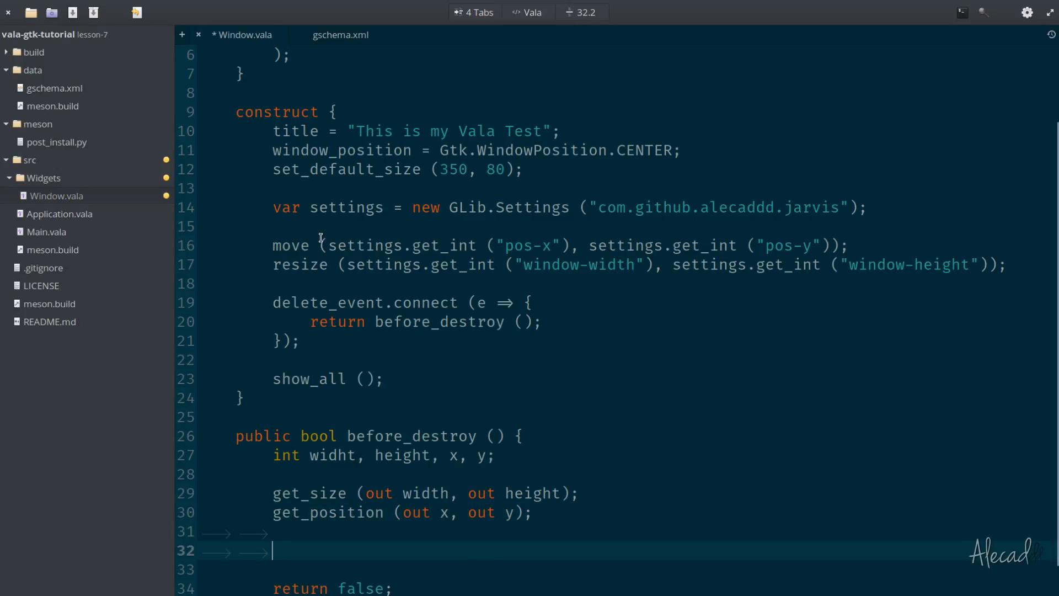
# Add settings.set_int calls saving x, y, width, height to pos-x, pos-y, window-width, window-height.
pyautogui.moveTo(325, 245); pyautogui.dragTo(794, 245)
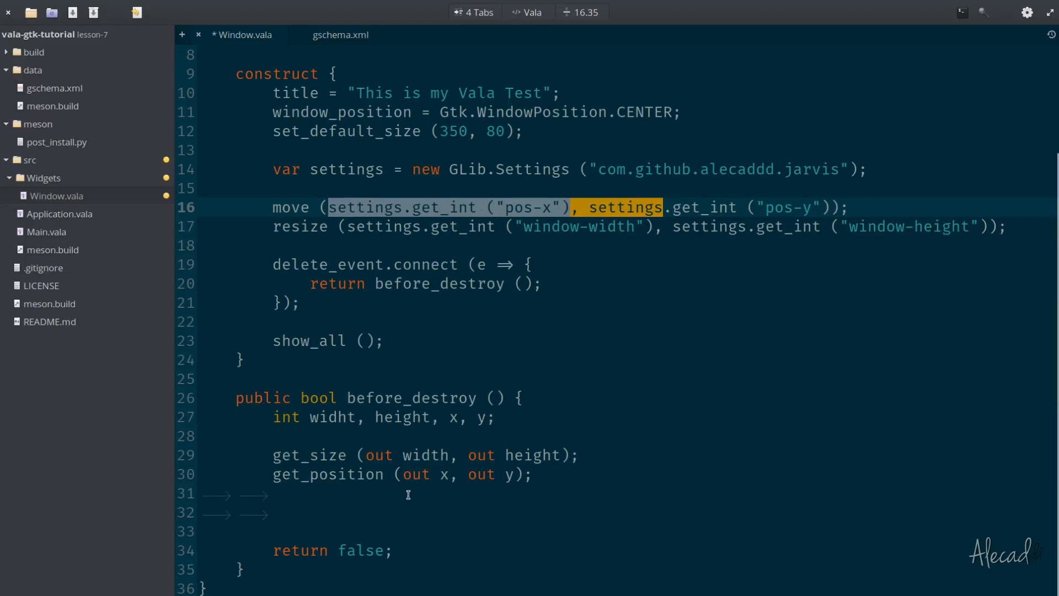
pyautogui.write('settings.get_int ("pos-x")')
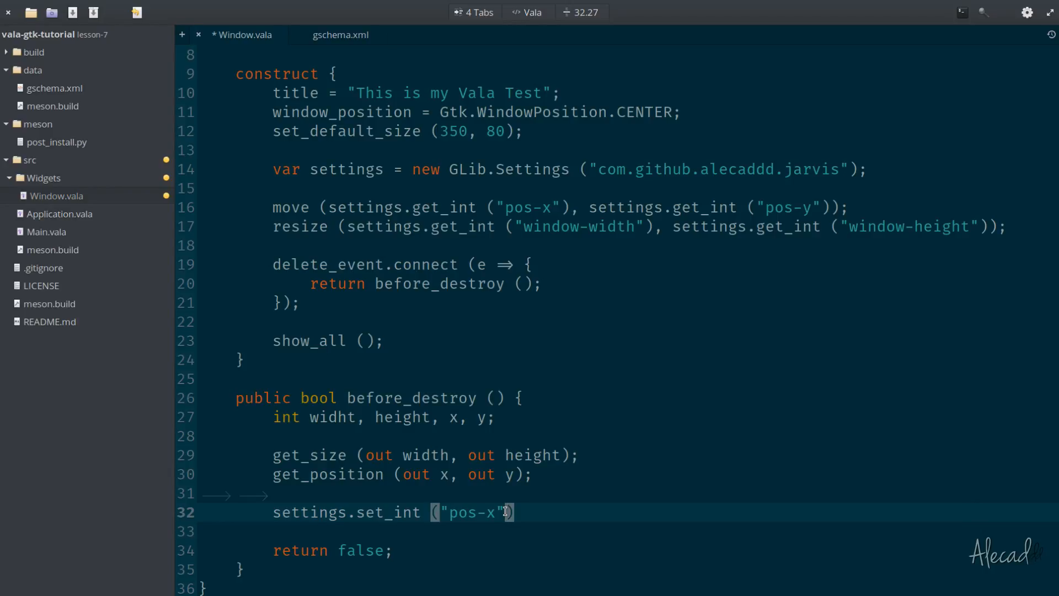
pyautogui.write(', x')
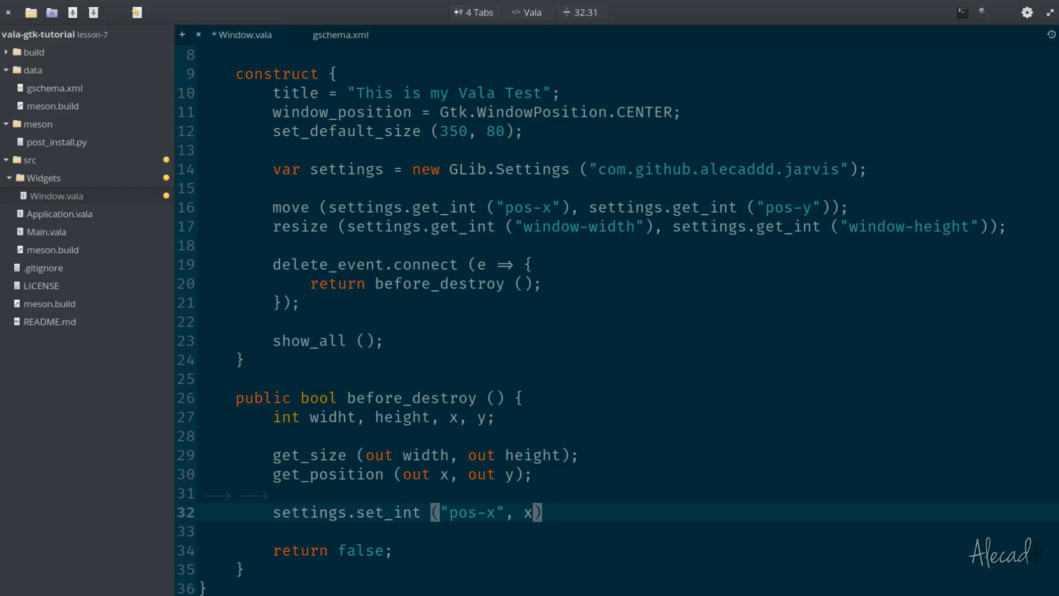
pyautogui.write(';')
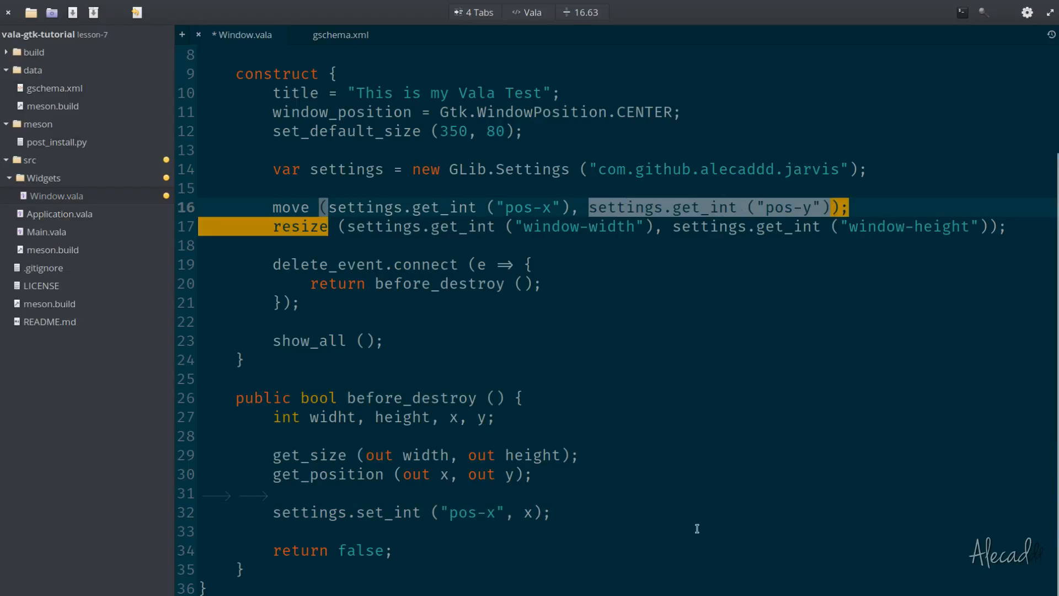
pyautogui.write('settings.get_int ("pos-y")')
pyautogui.write('settings.set_int ("window-')
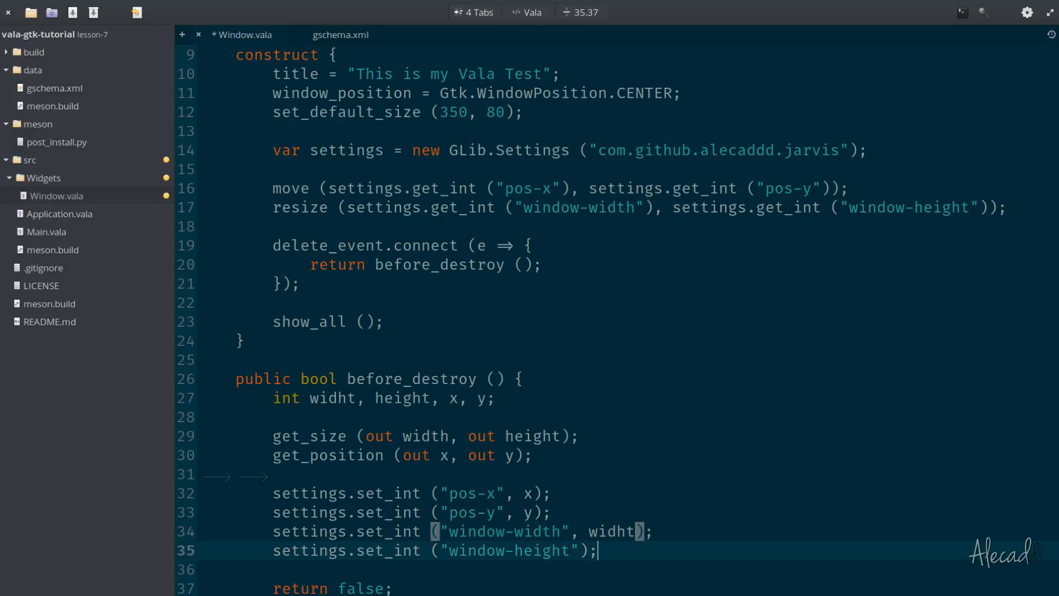
pyautogui.write('height')
pyautogui.write('n')
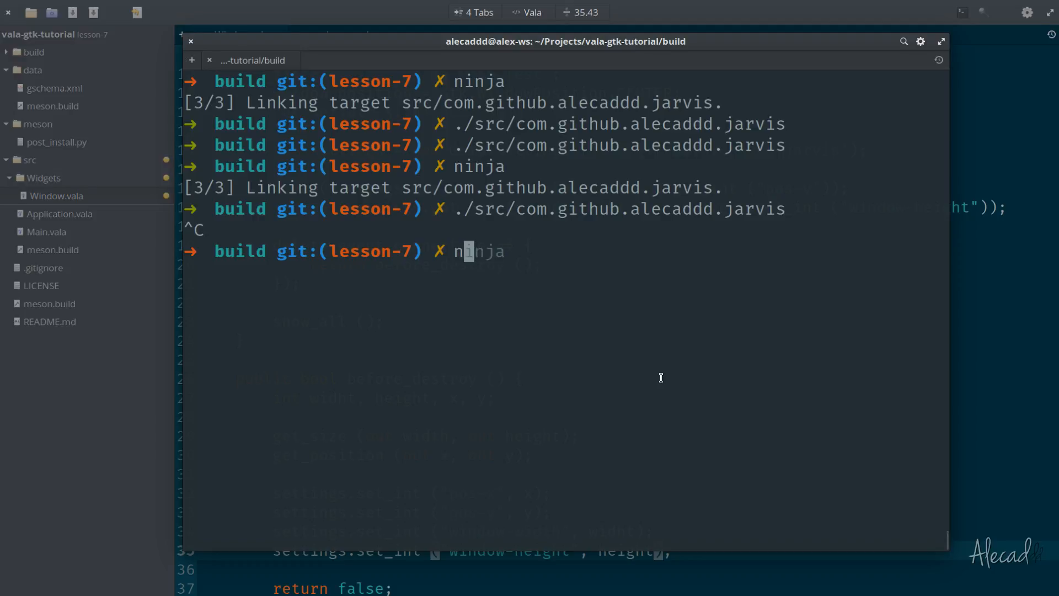
# Run ninja in the build directory.
pyautogui.press('Return')
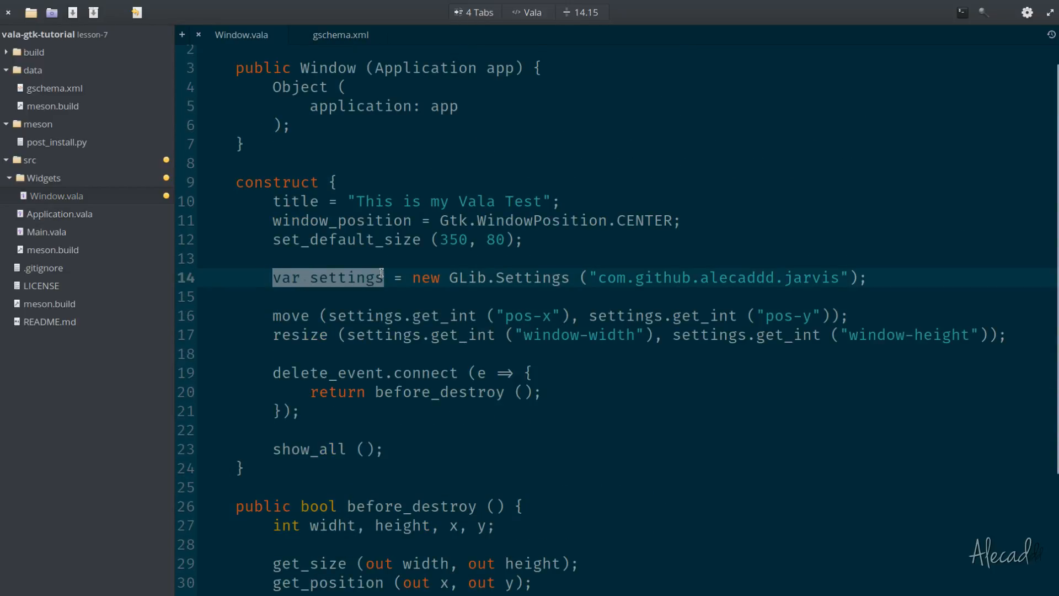
# Declare 'public GLib.Settings settings;' in the Window class and remove 'var' from the construct assignment.
pyautogui.doubleClick(347, 277)
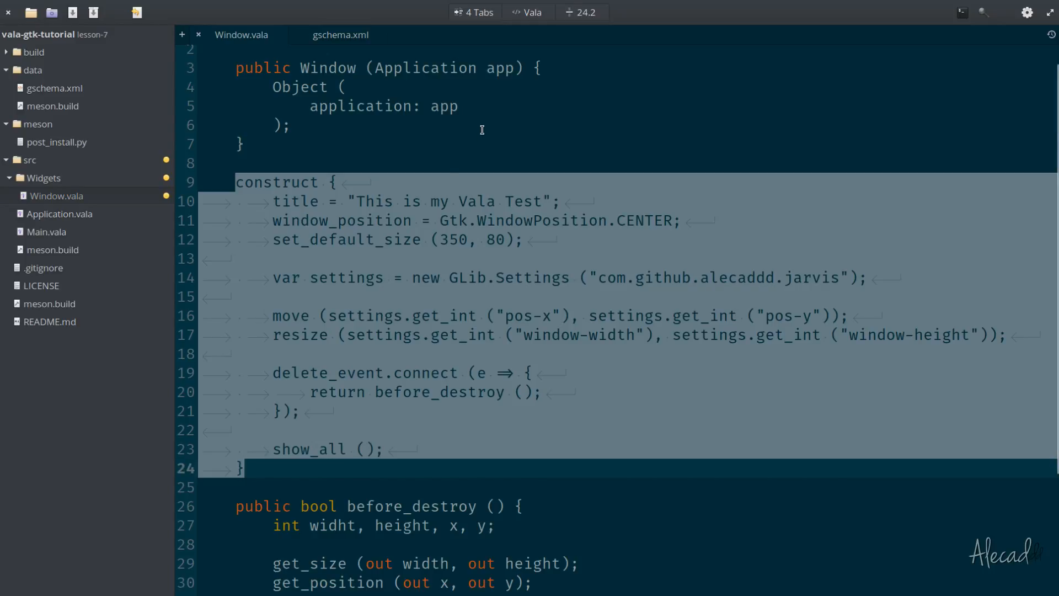
pyautogui.doubleClick(346, 277)
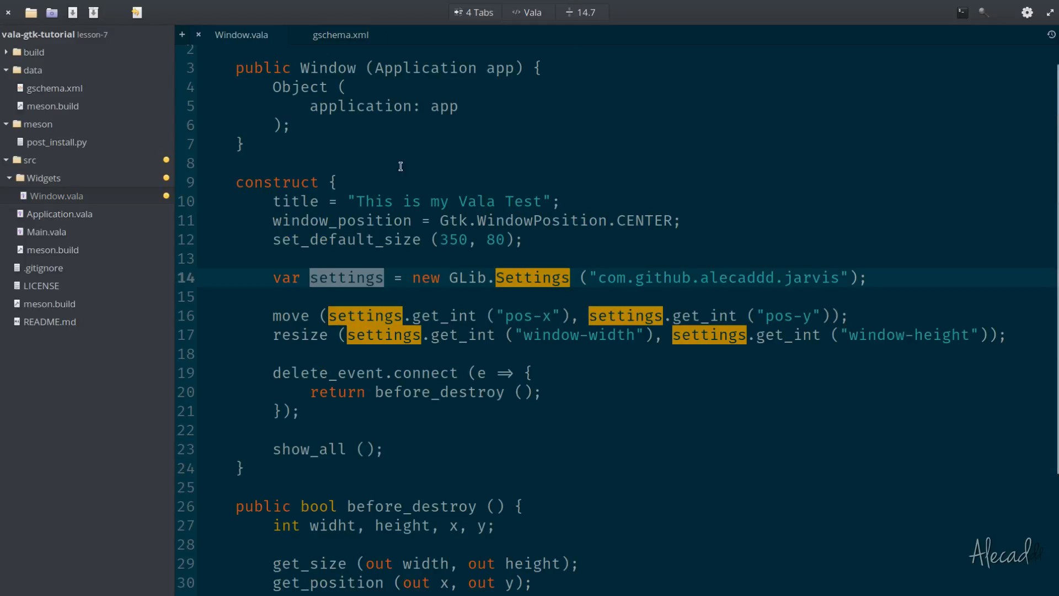
pyautogui.scroll(-3)
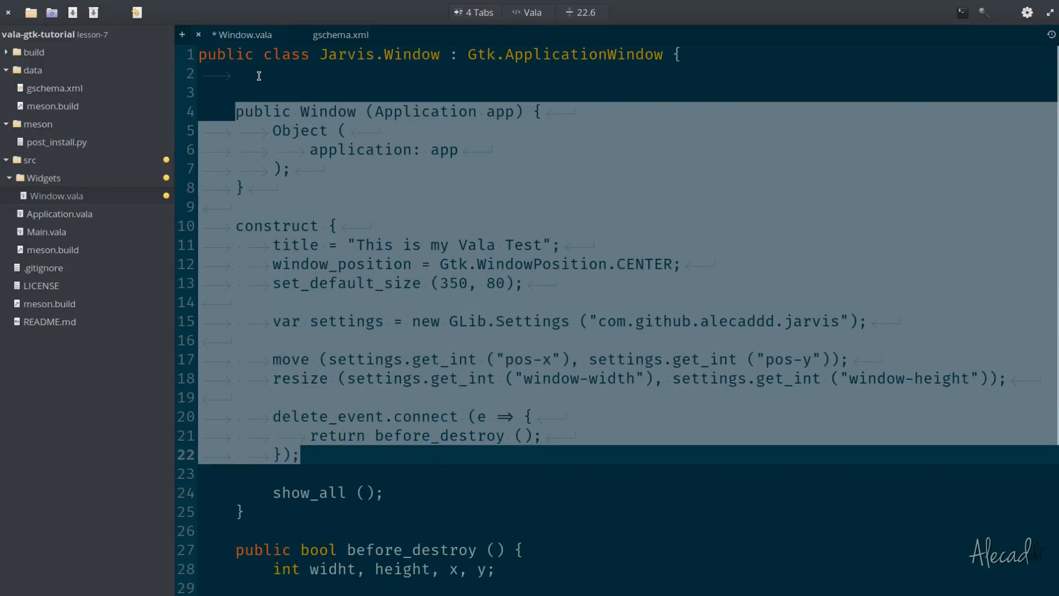
pyautogui.write('public')
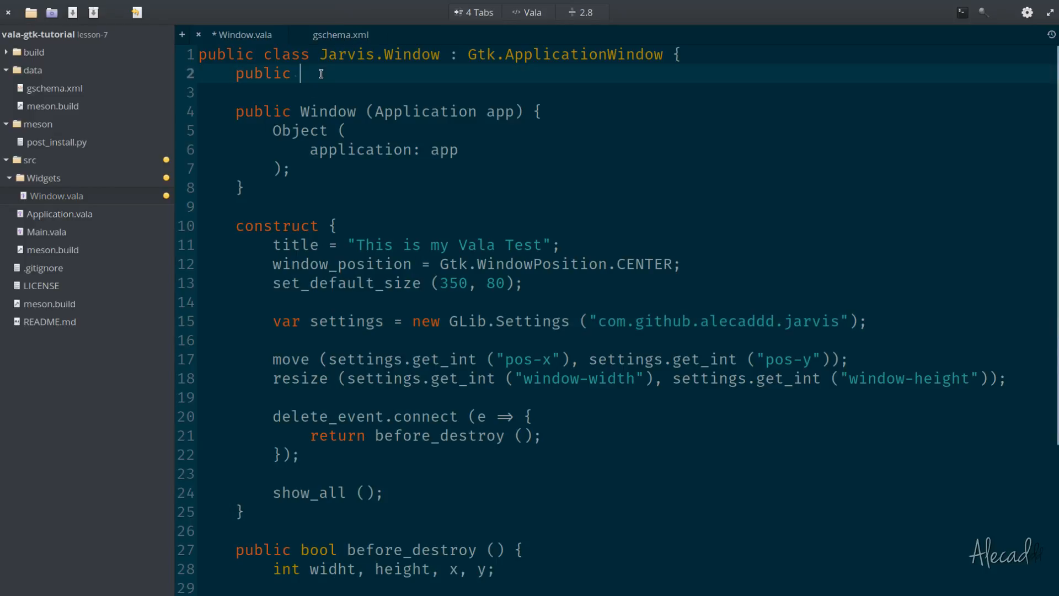
pyautogui.write('GLib.Settings setting')
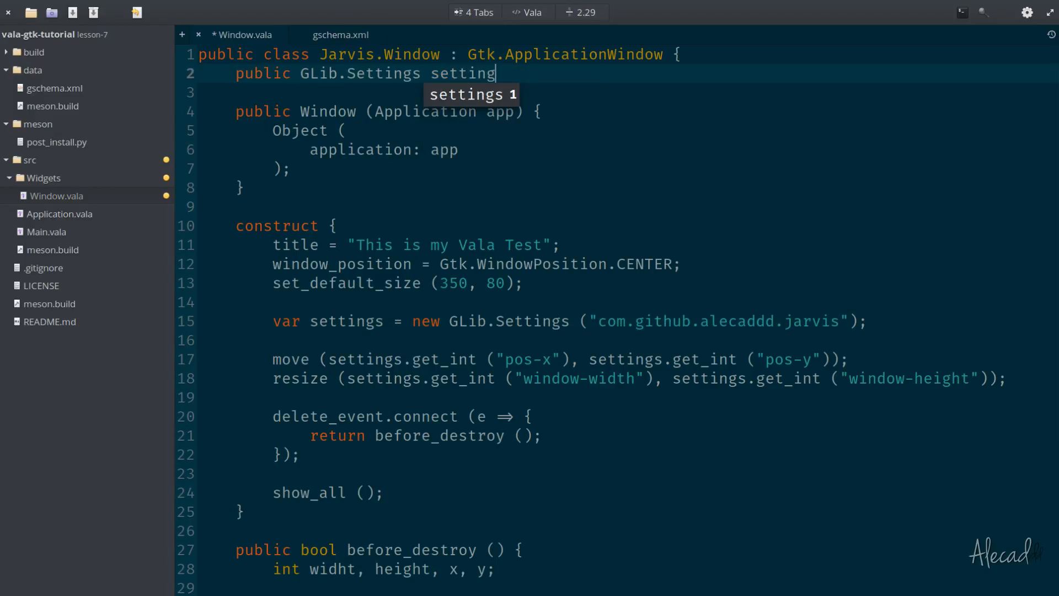
pyautogui.write('s;')
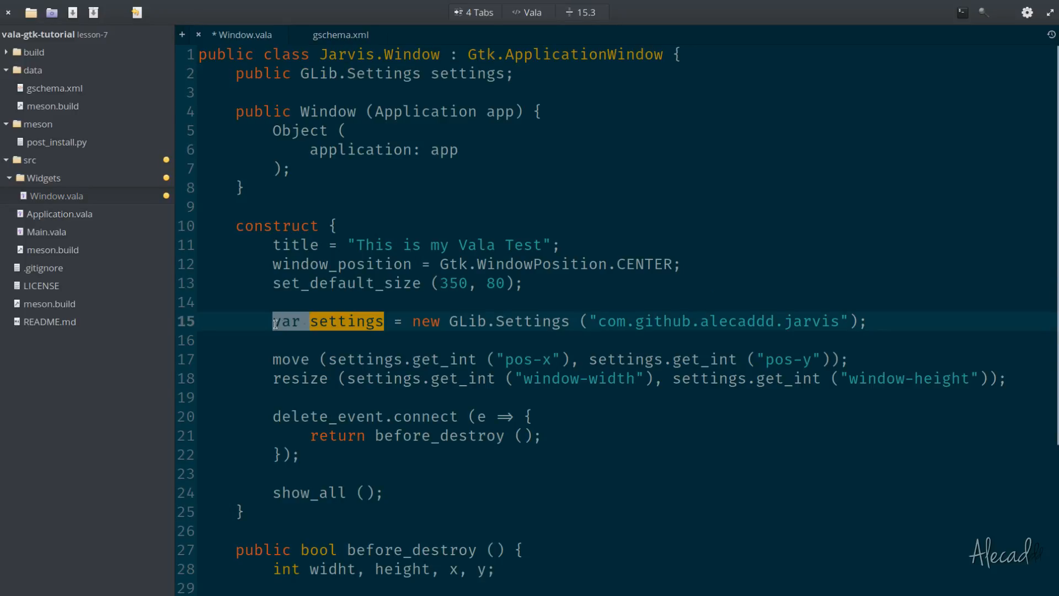
pyautogui.press('Delete')
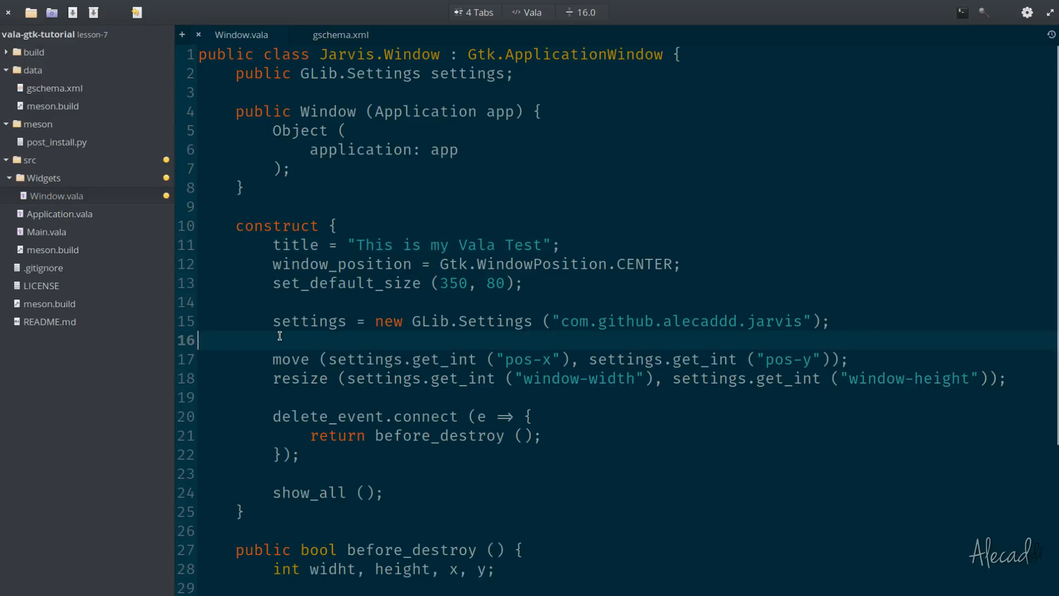
pyautogui.write('var')
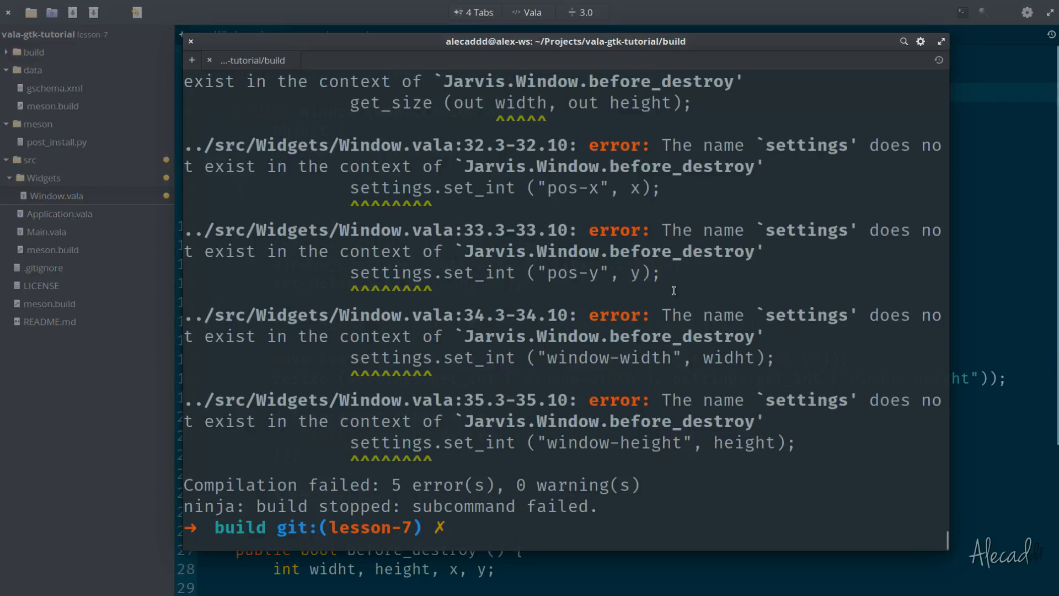
# Build with ninja, inspect the width compiler error, and relaunch the app to test geometry restoring.
pyautogui.write('ninja')
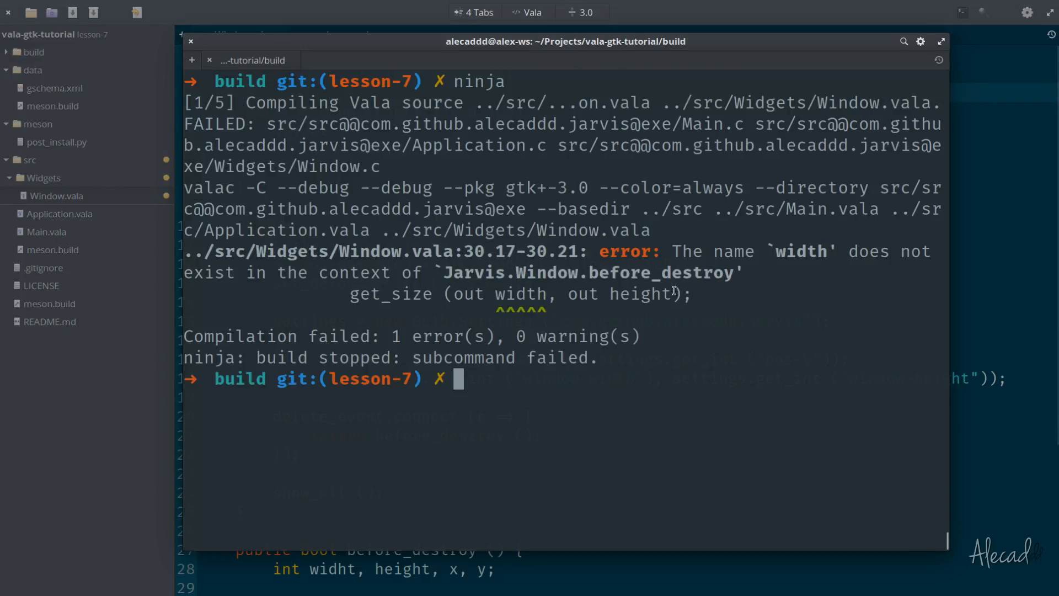
pyautogui.doubleClick(520, 294)
pyautogui.write('./src/com.github.alecaddd.jarvis')
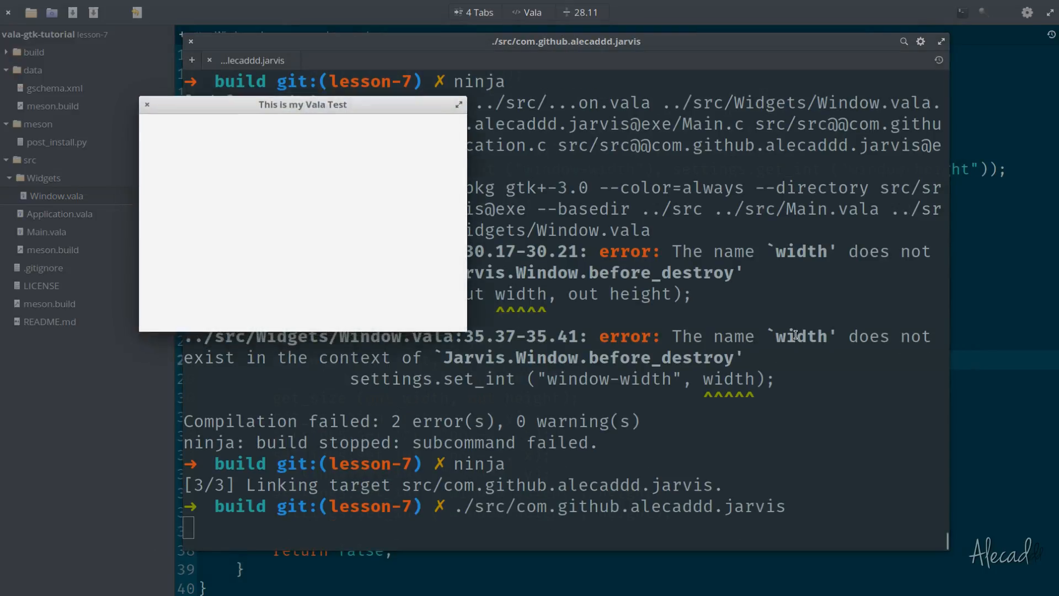
pyautogui.moveTo(344, 115)
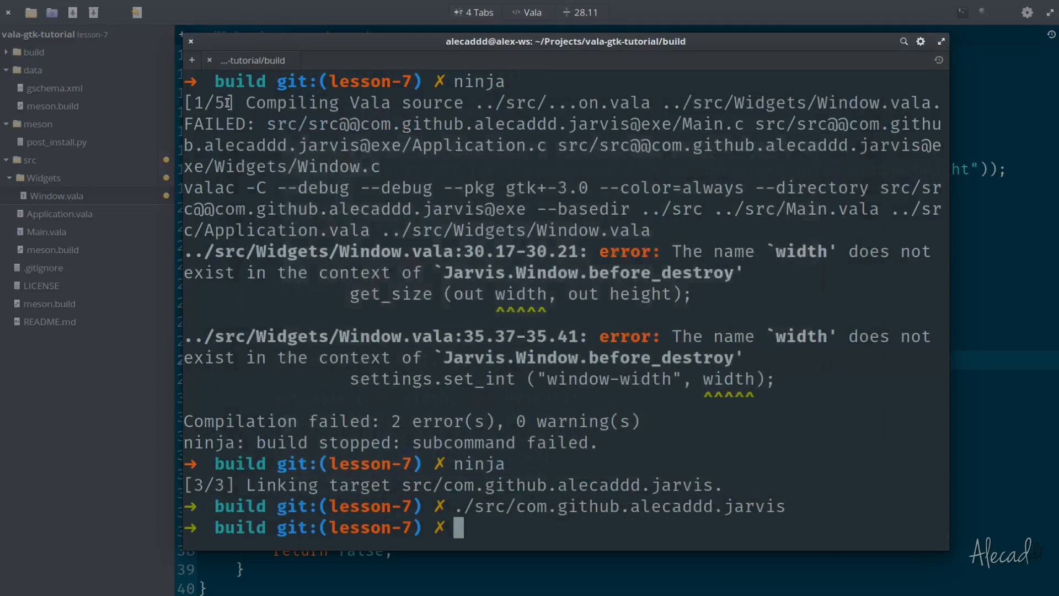
pyautogui.press('Return')
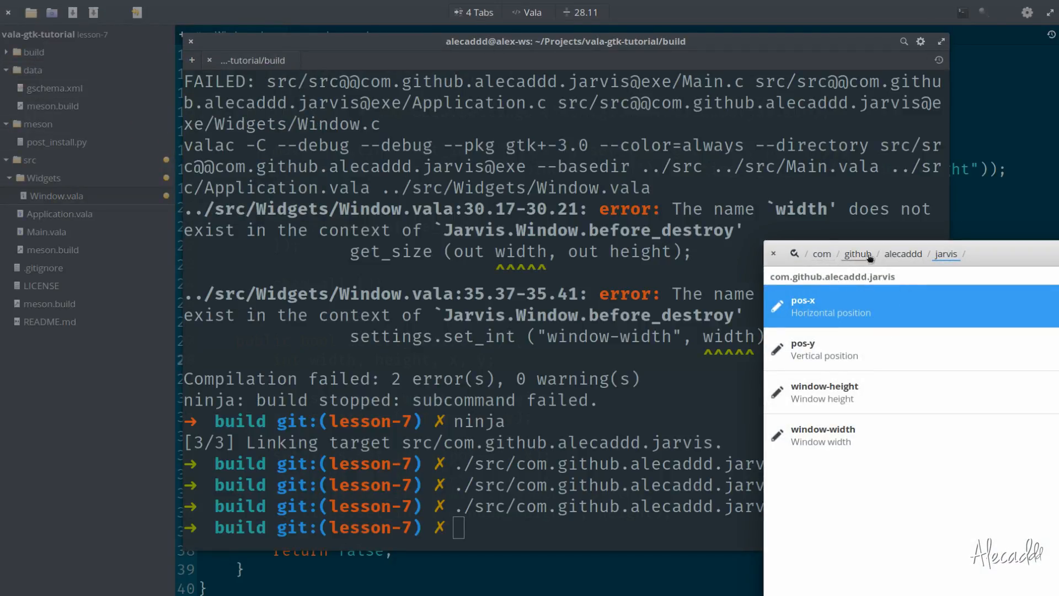
pyautogui.moveTo(1009, 262)
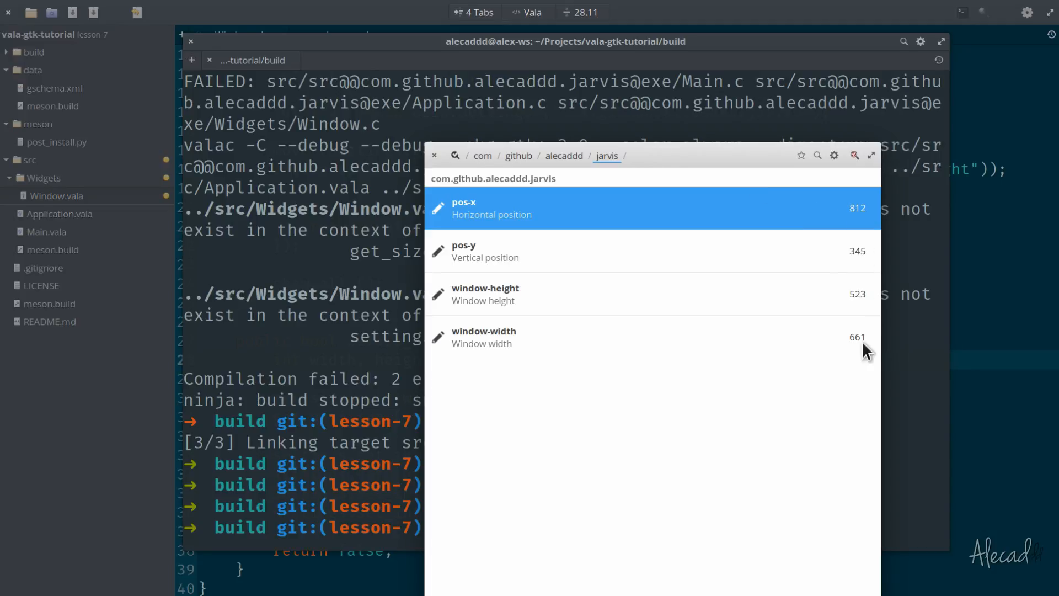
pyautogui.moveTo(852, 345)
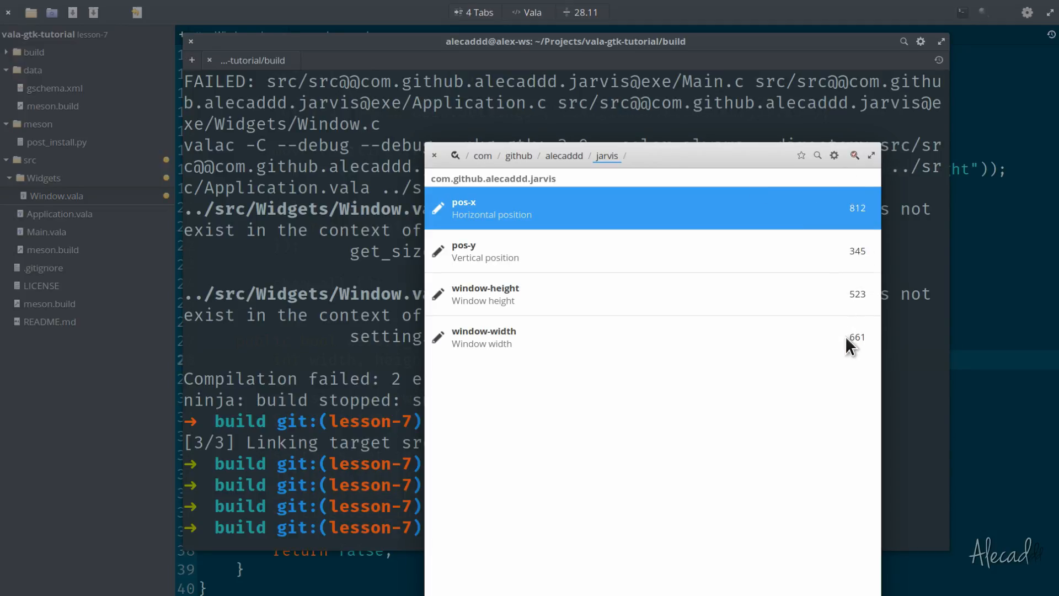
pyautogui.moveTo(675, 435)
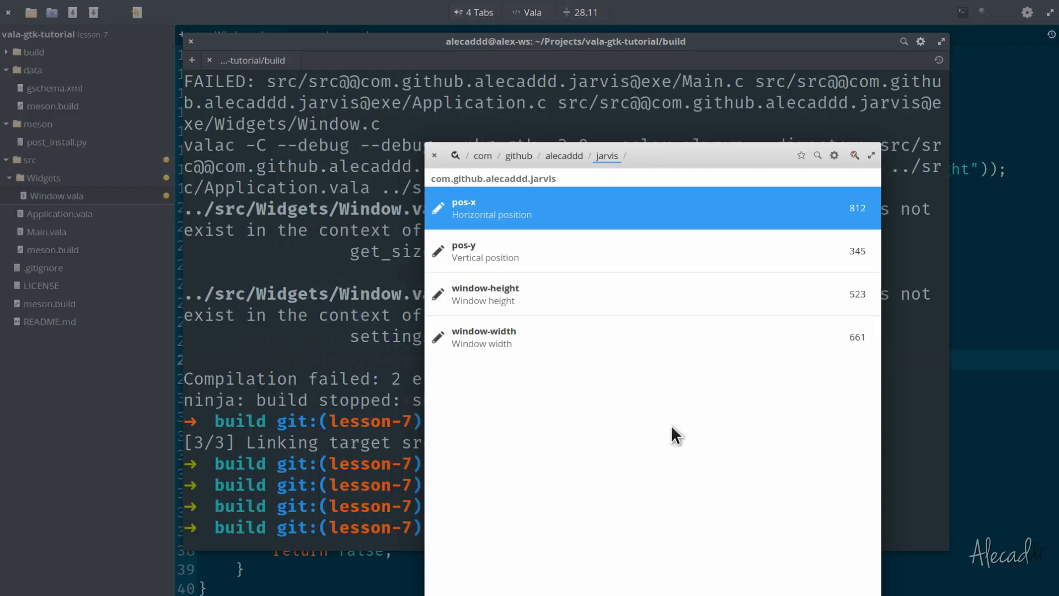